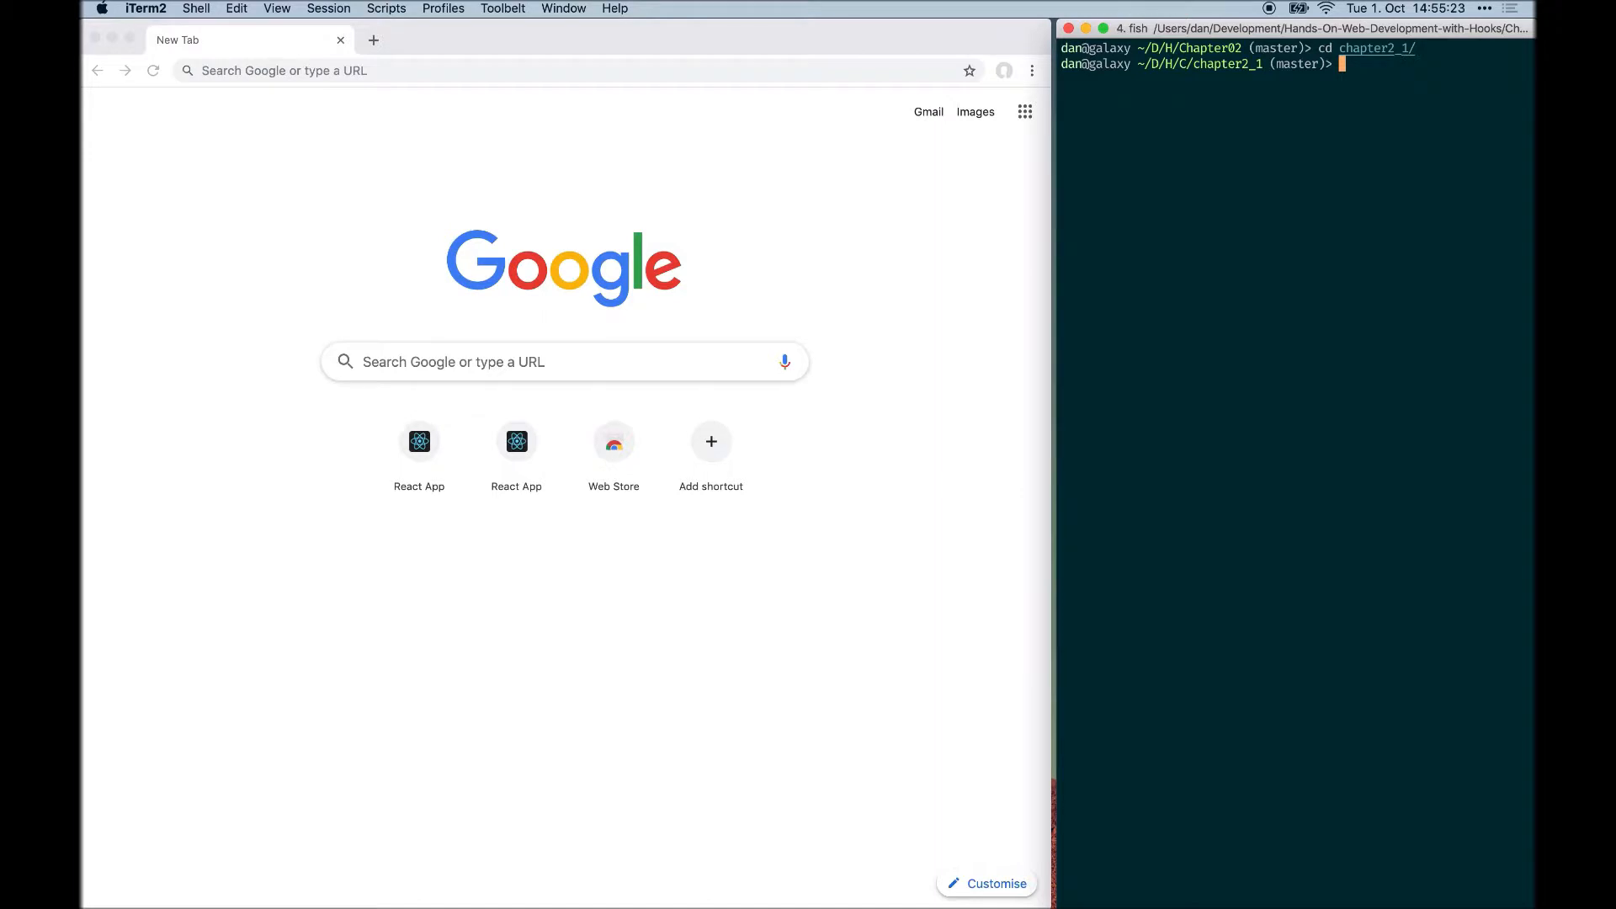
Step: Run npm start in chapter2_1 to launch the app at localhost:3000
type("npm start")
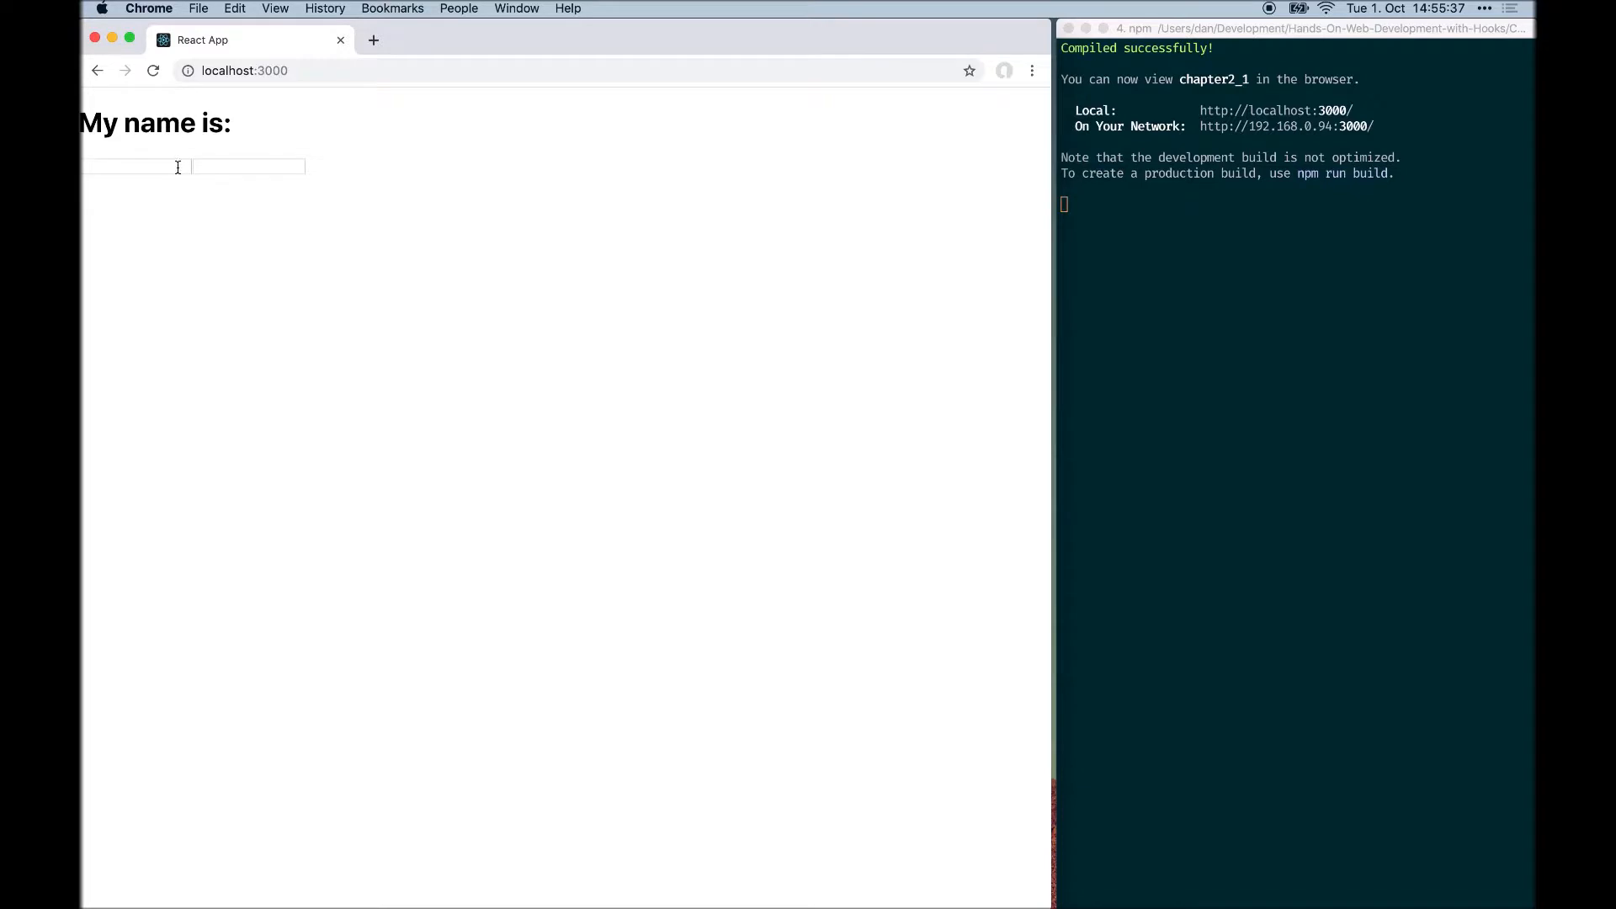
Step: Enter 'Captain' as the first name and 'Hook' as the last name
left_click(135, 167)
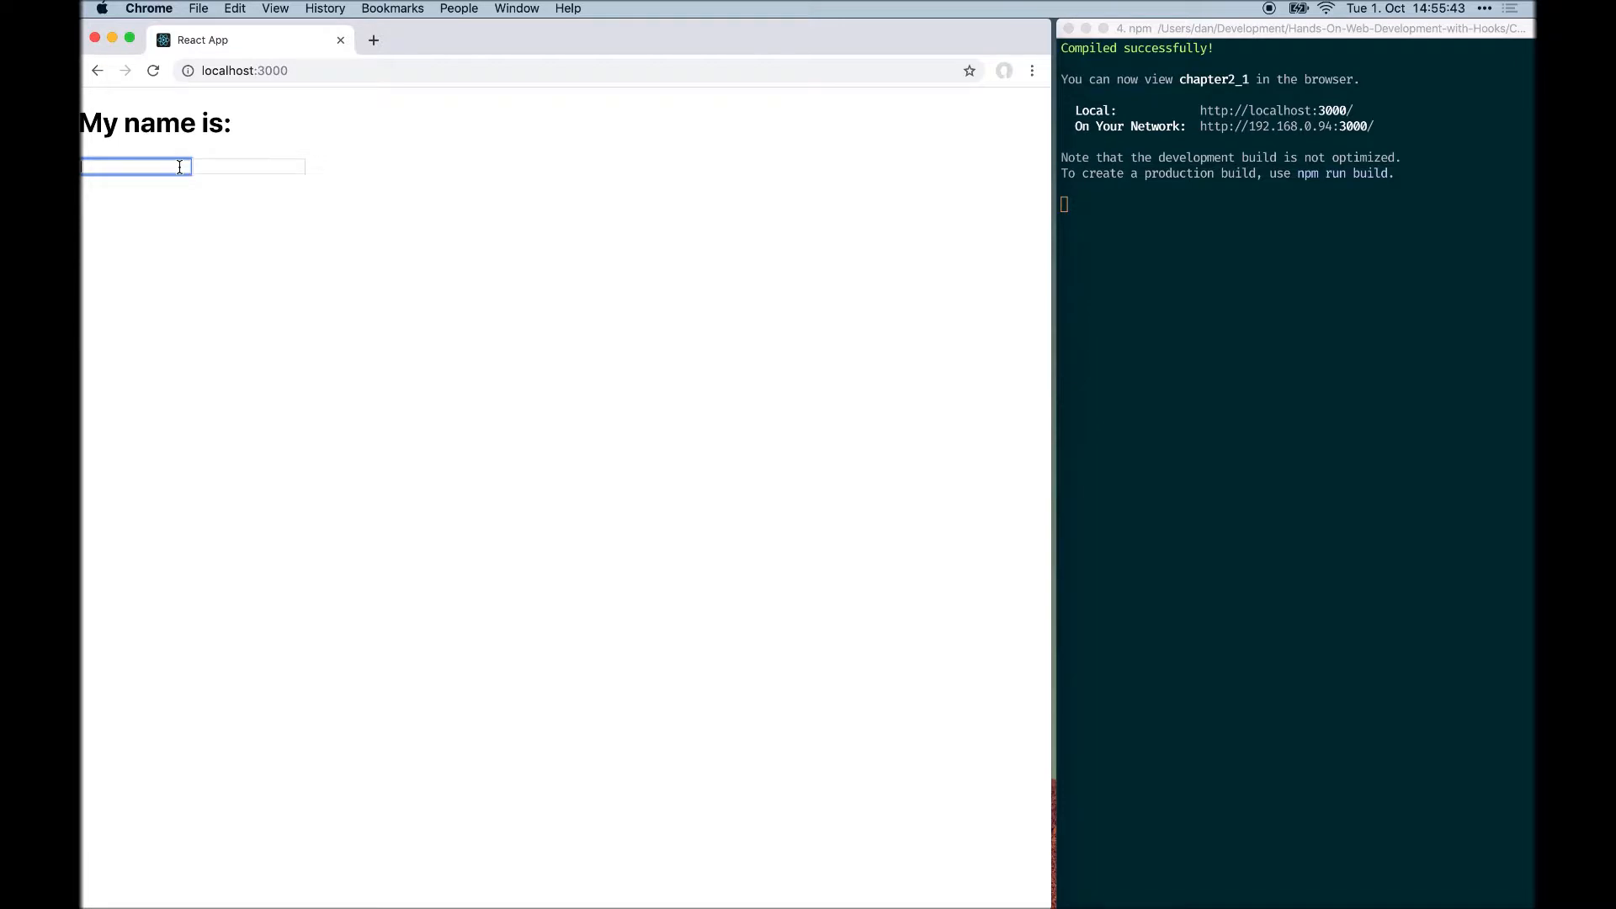
type("Captain")
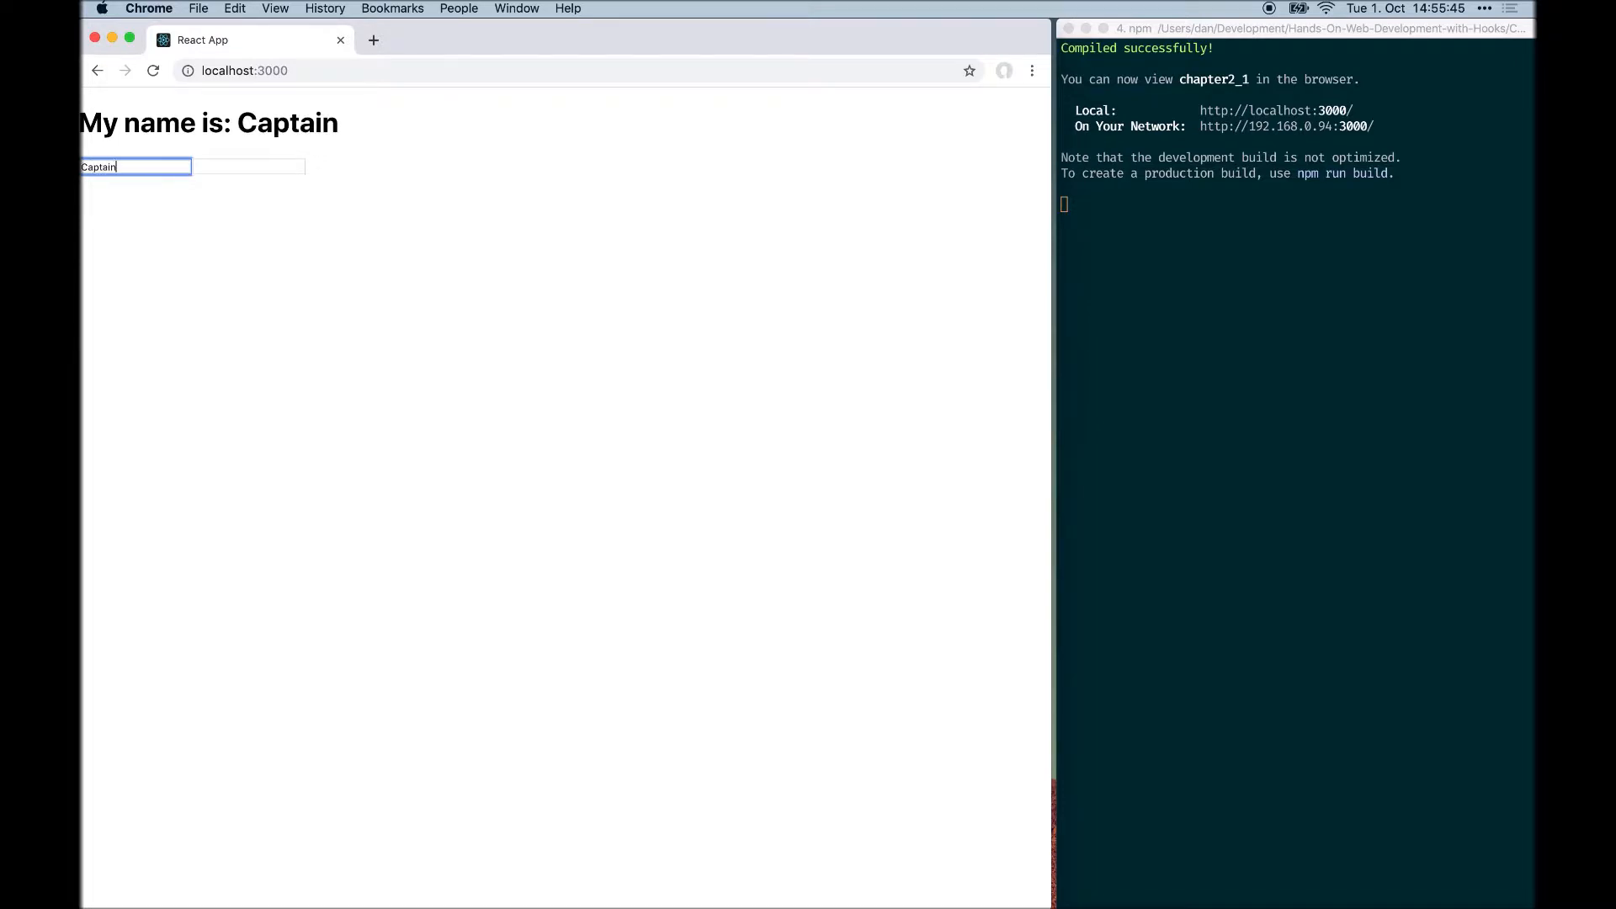
left_click(249, 166)
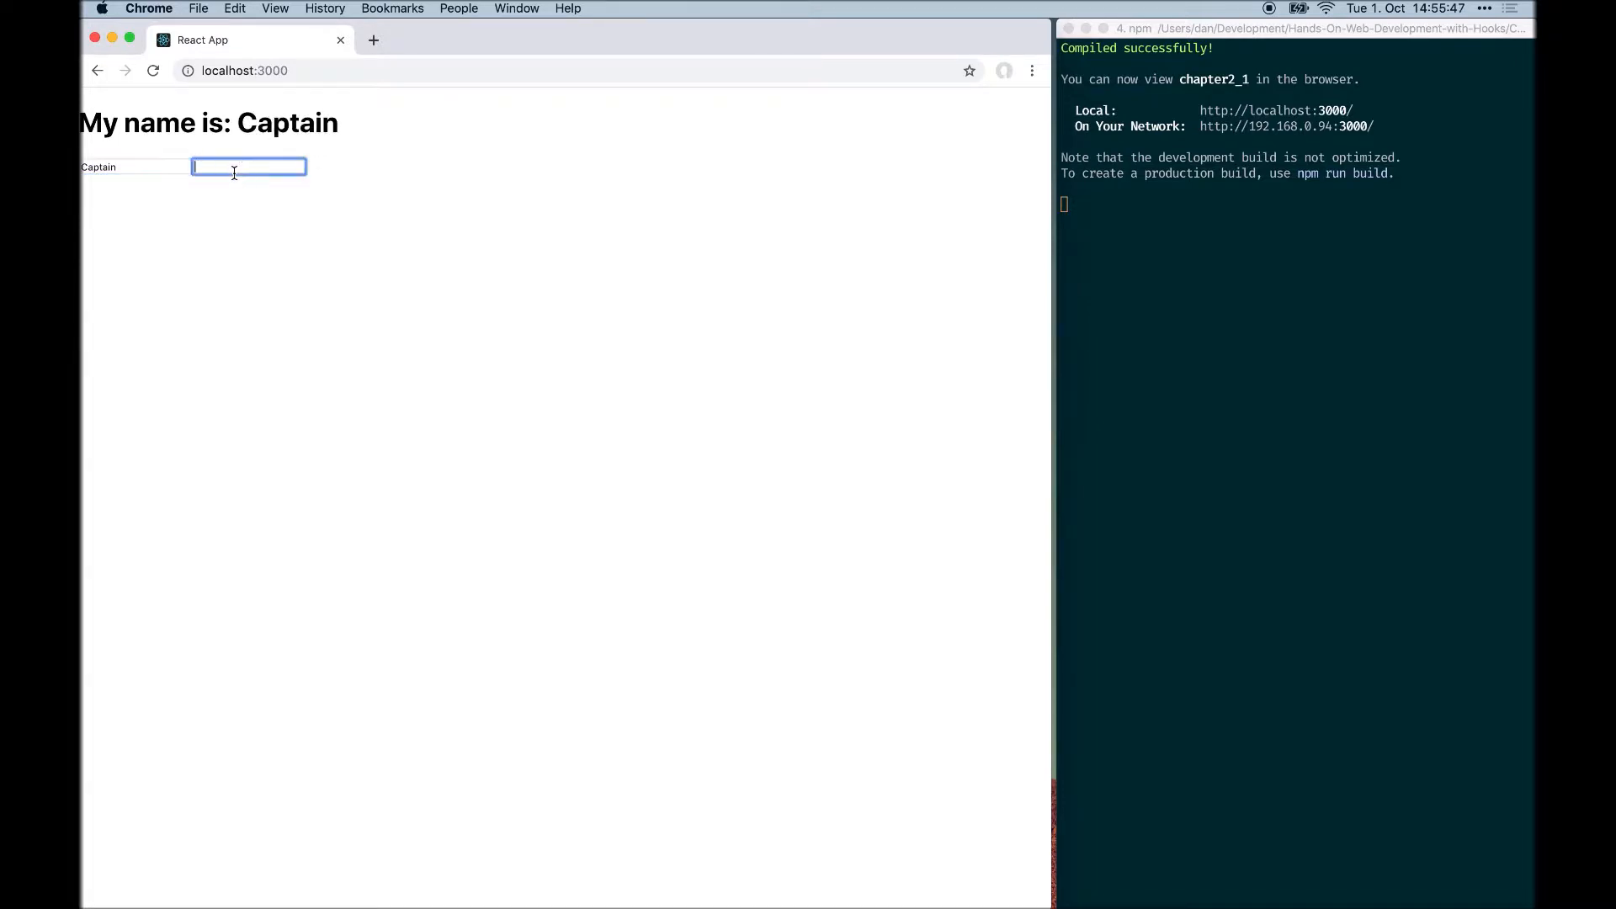
type("Hook")
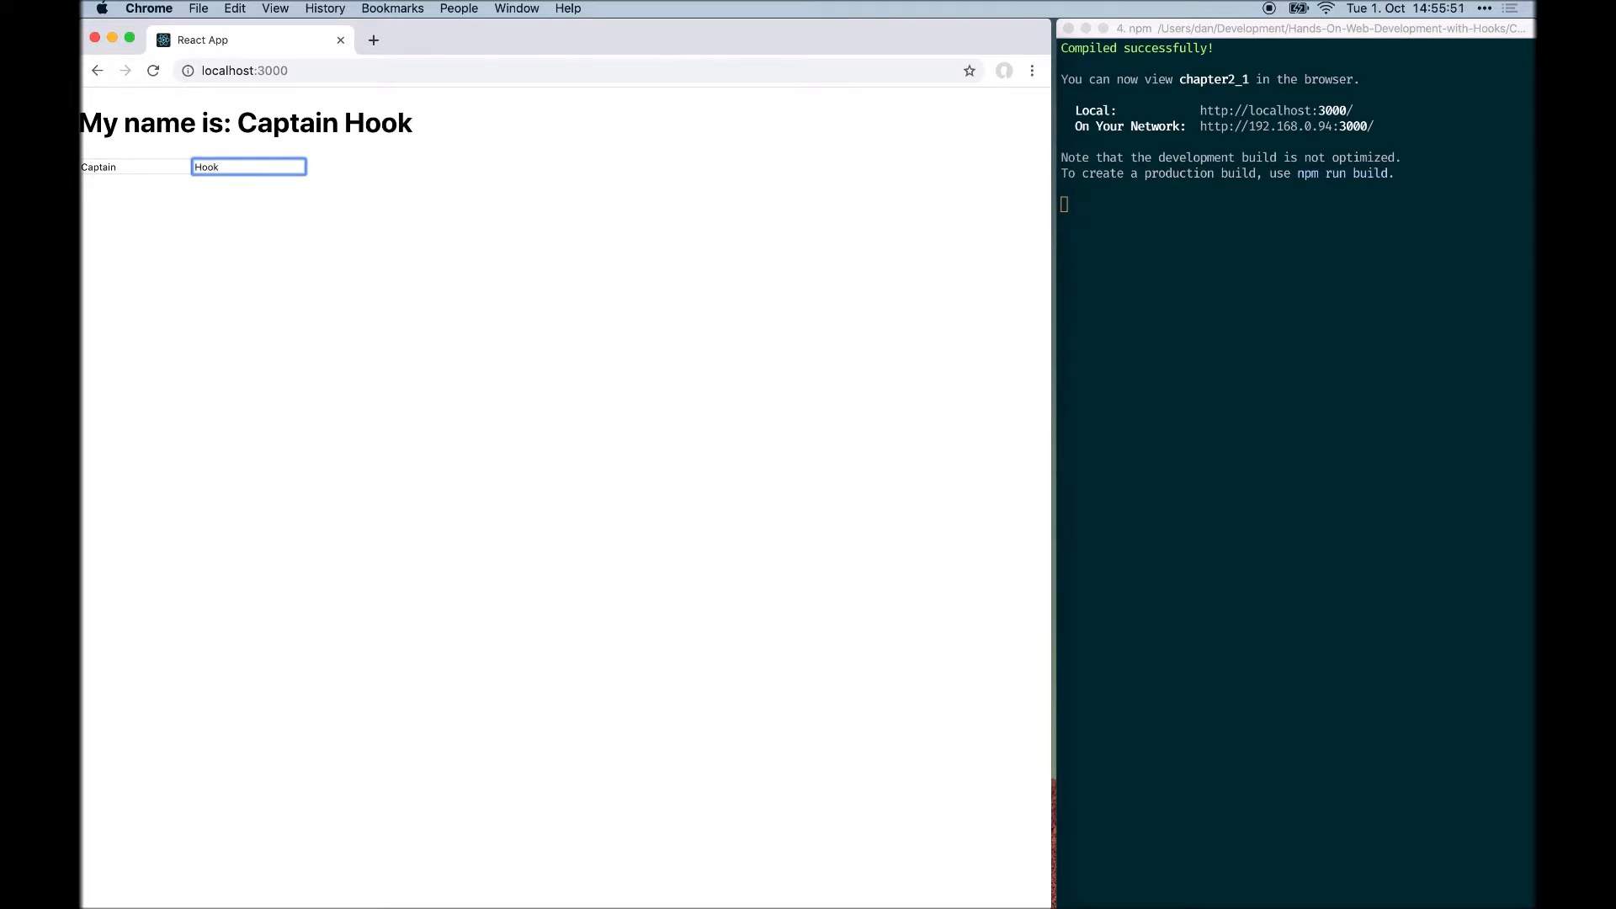
left_click(118, 167)
type("ls")
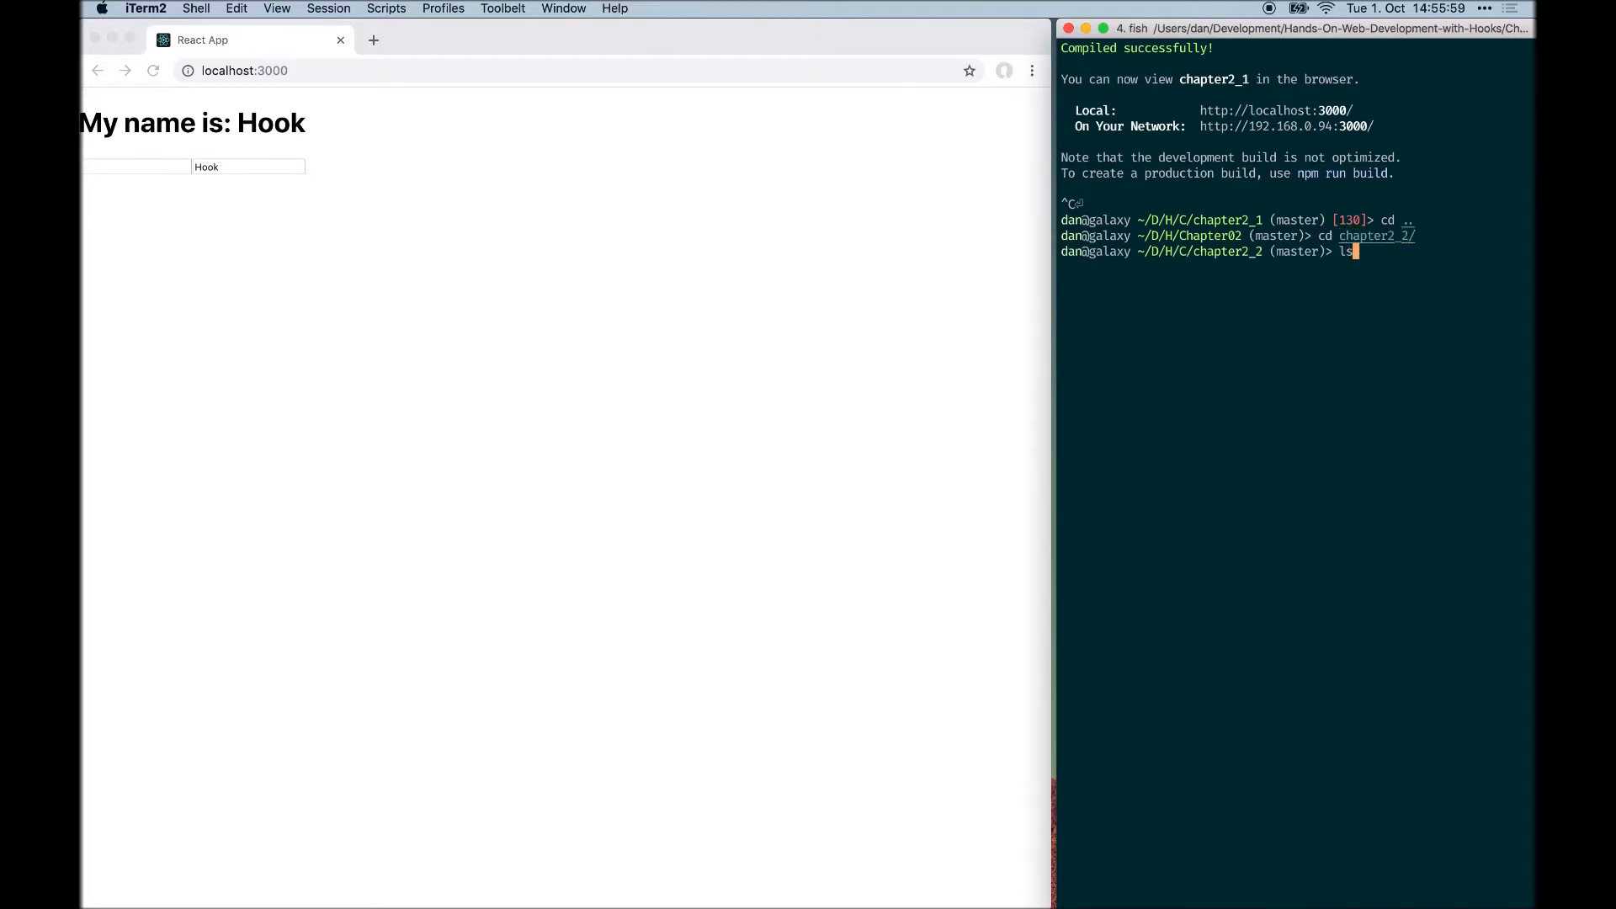
Step: Start the chapter2_2 example's development server with npm start
type("npm start")
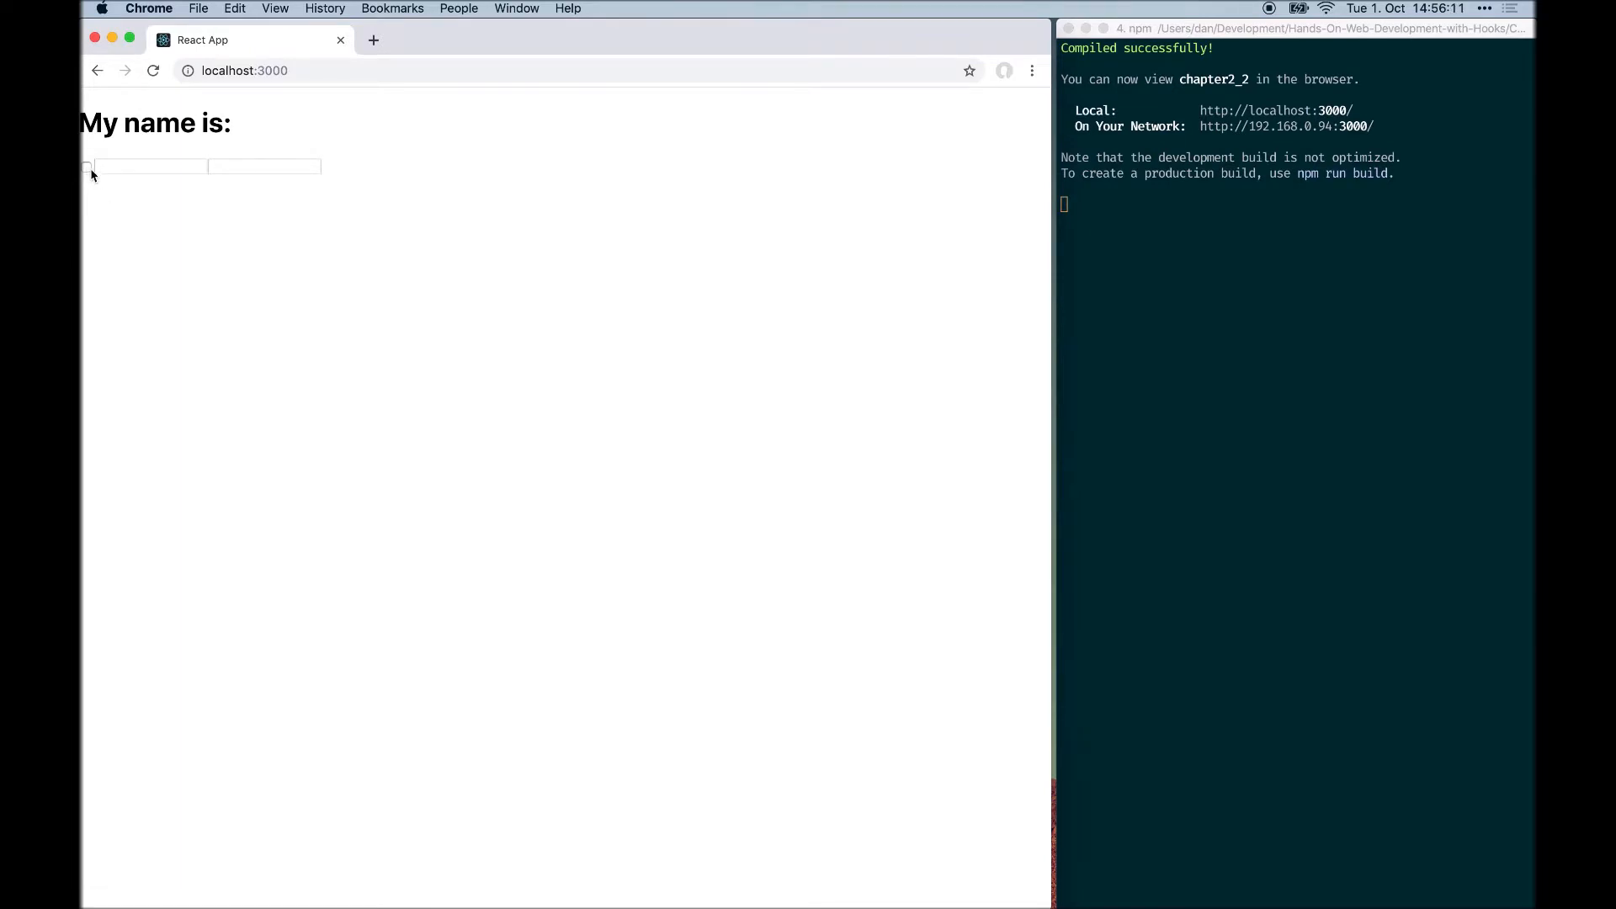
Step: Type 'Hook' into the last-name field and tick the checkbox
left_click(149, 167)
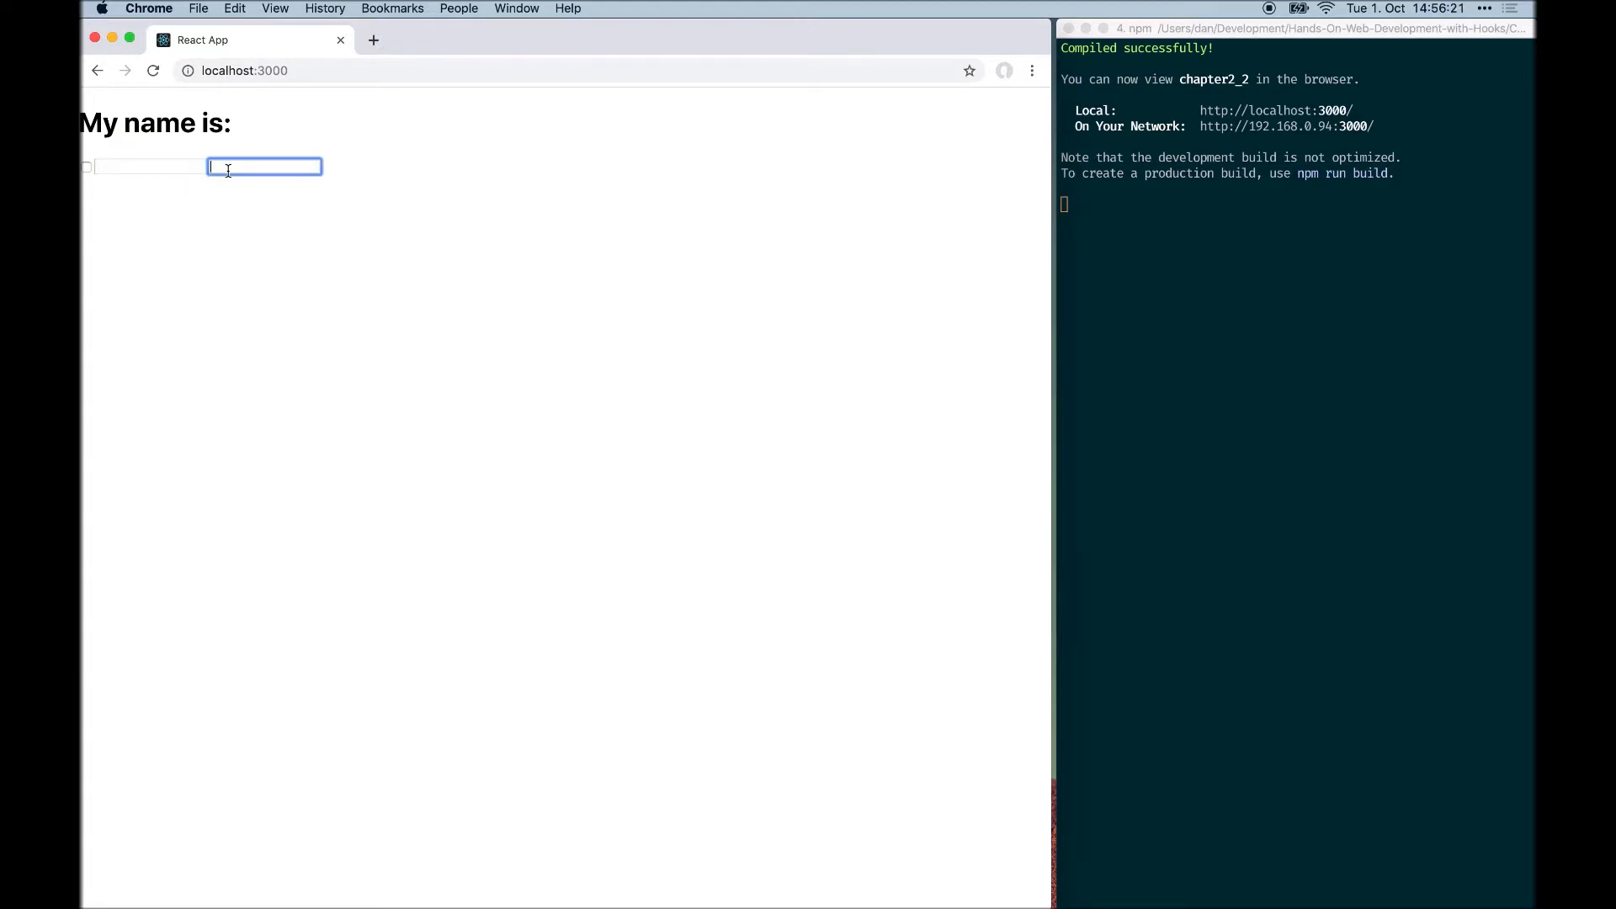
type("Hook")
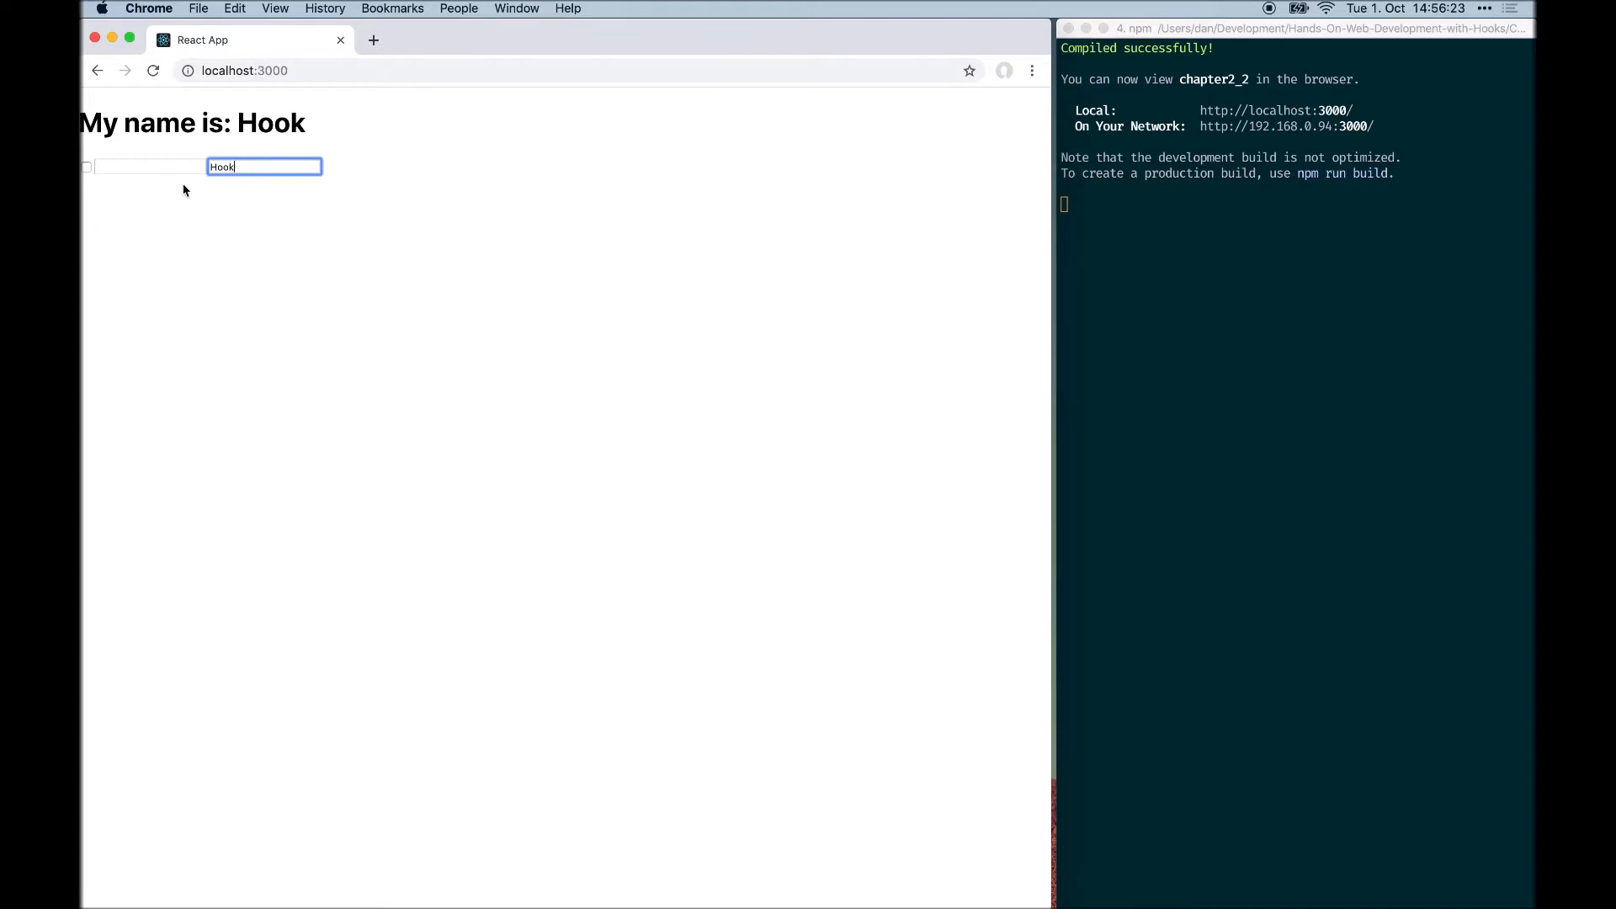
left_click(150, 166)
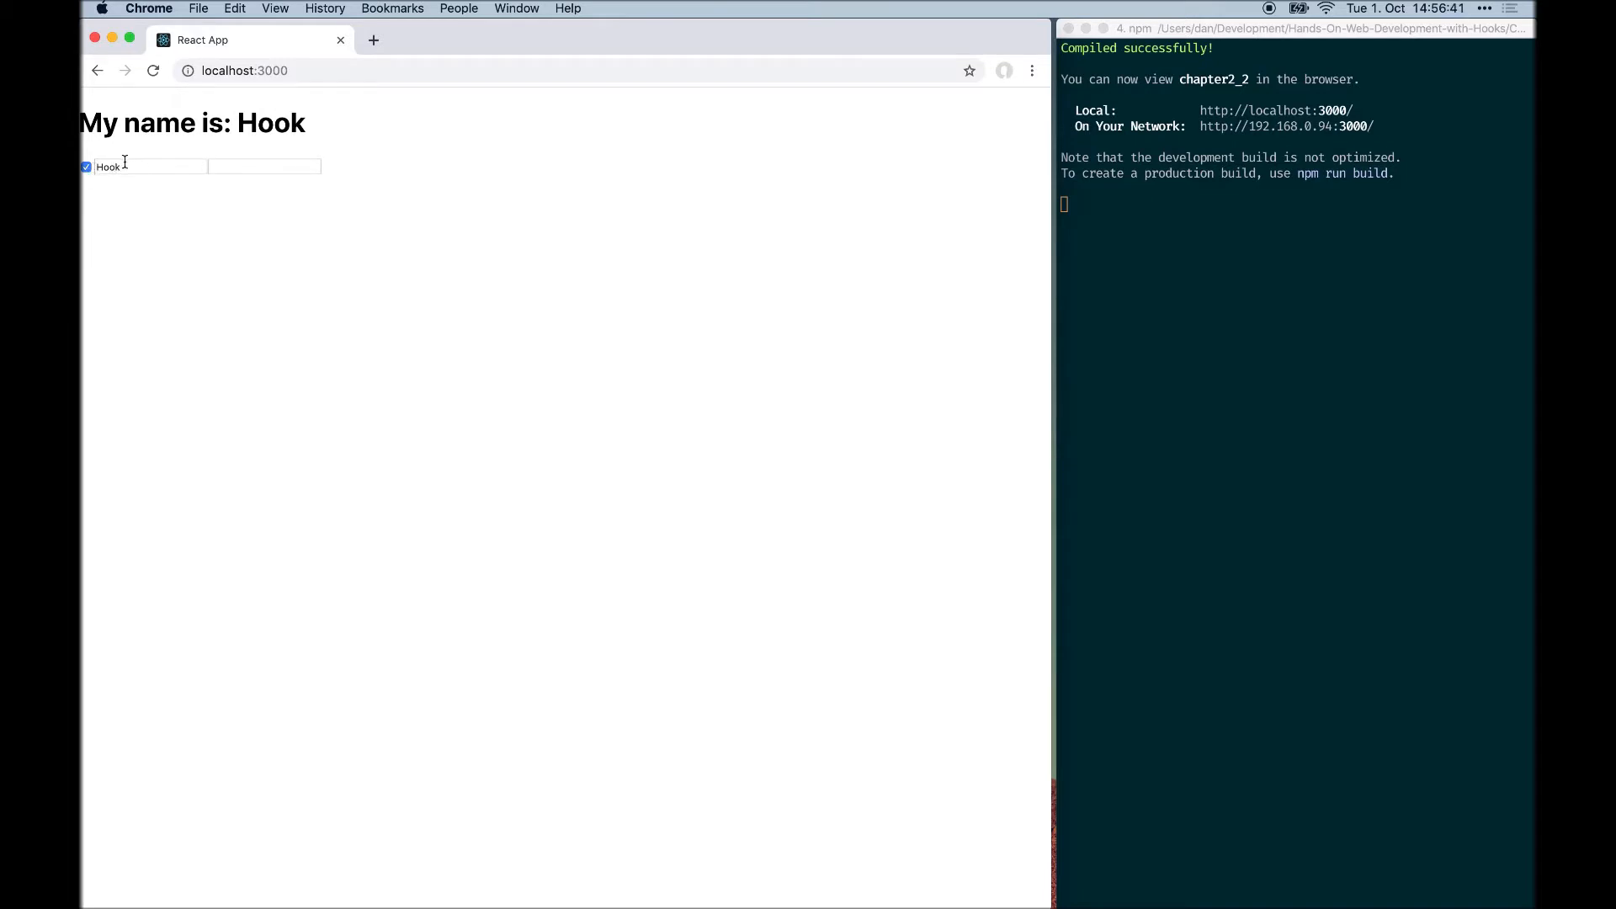
Step: Toggle the checkbox twice between last-name field clicks, and type 'Captain'
left_click(264, 166)
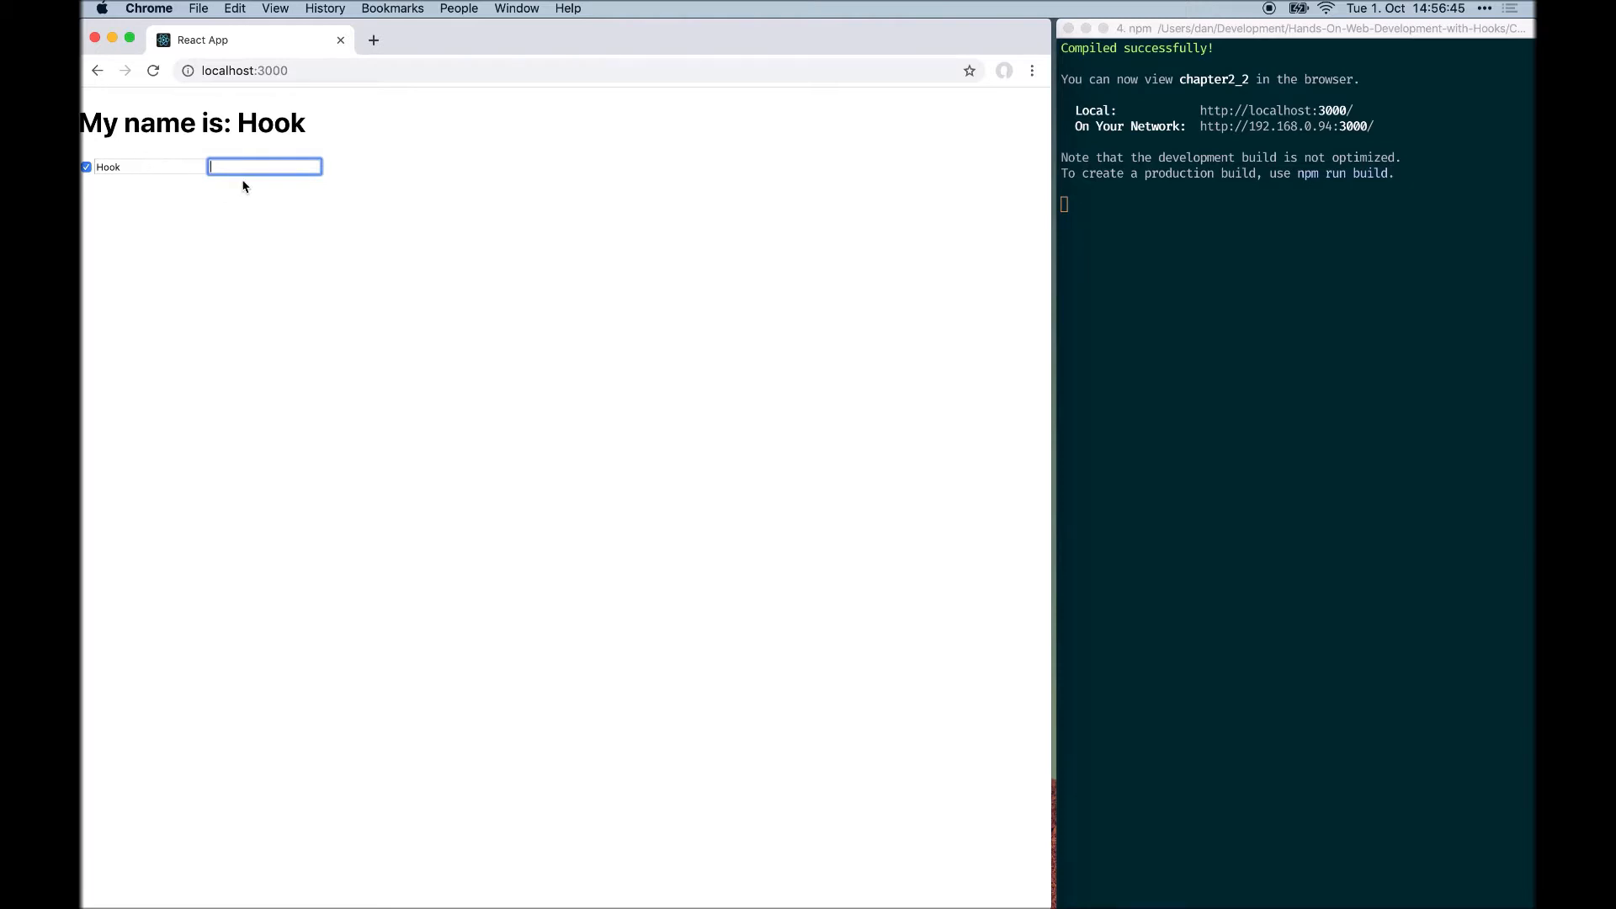
mouse_move(91, 162)
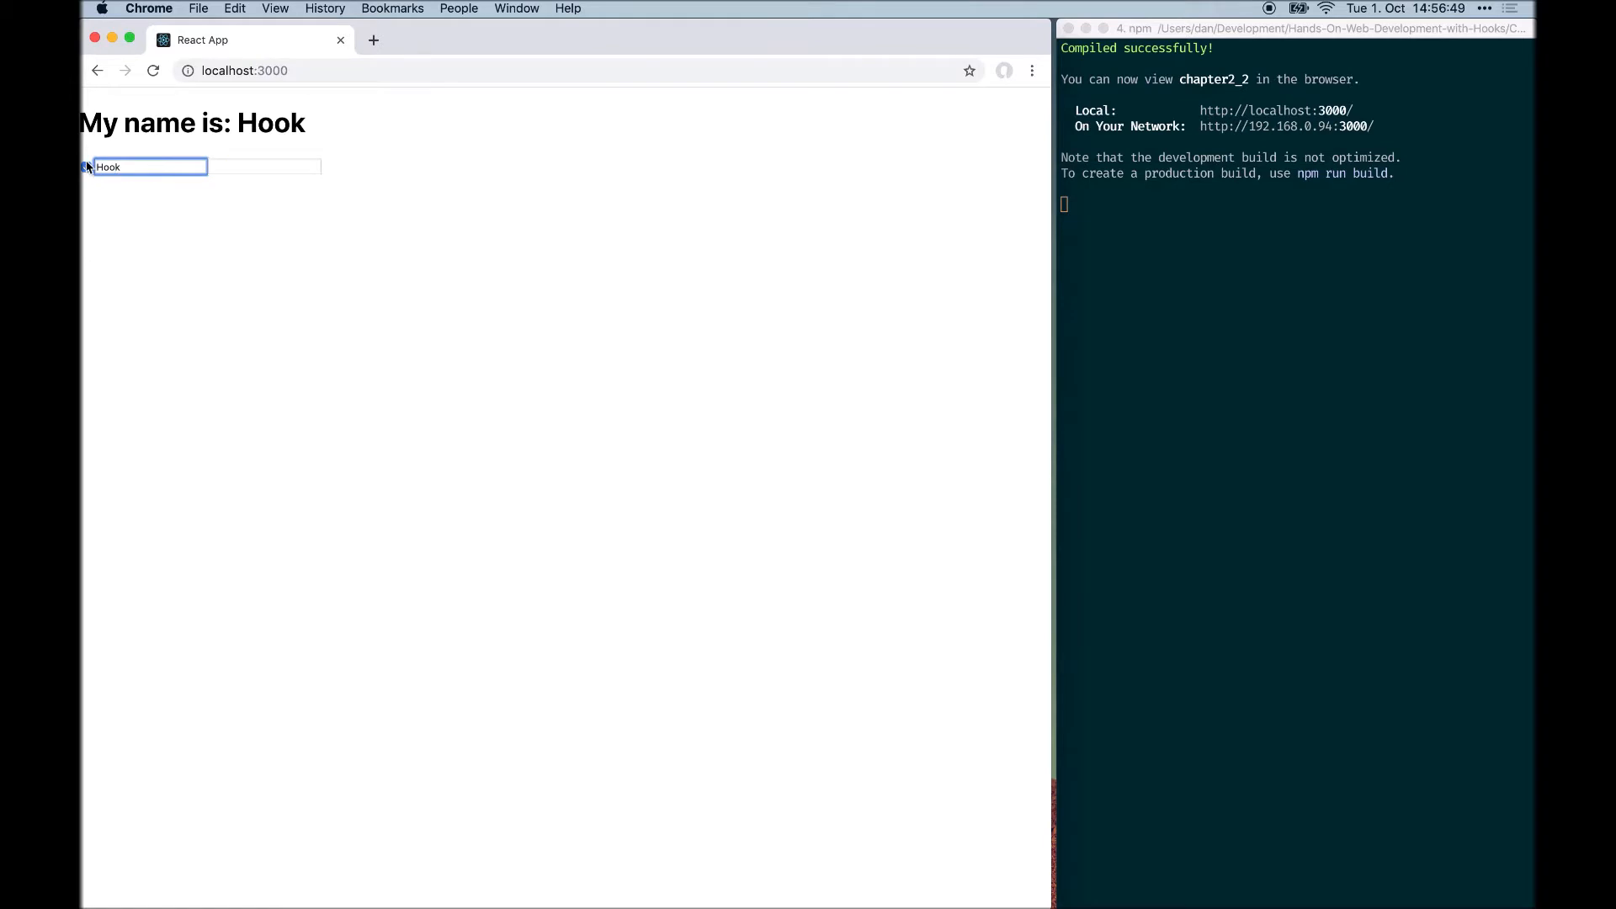
left_click(87, 166)
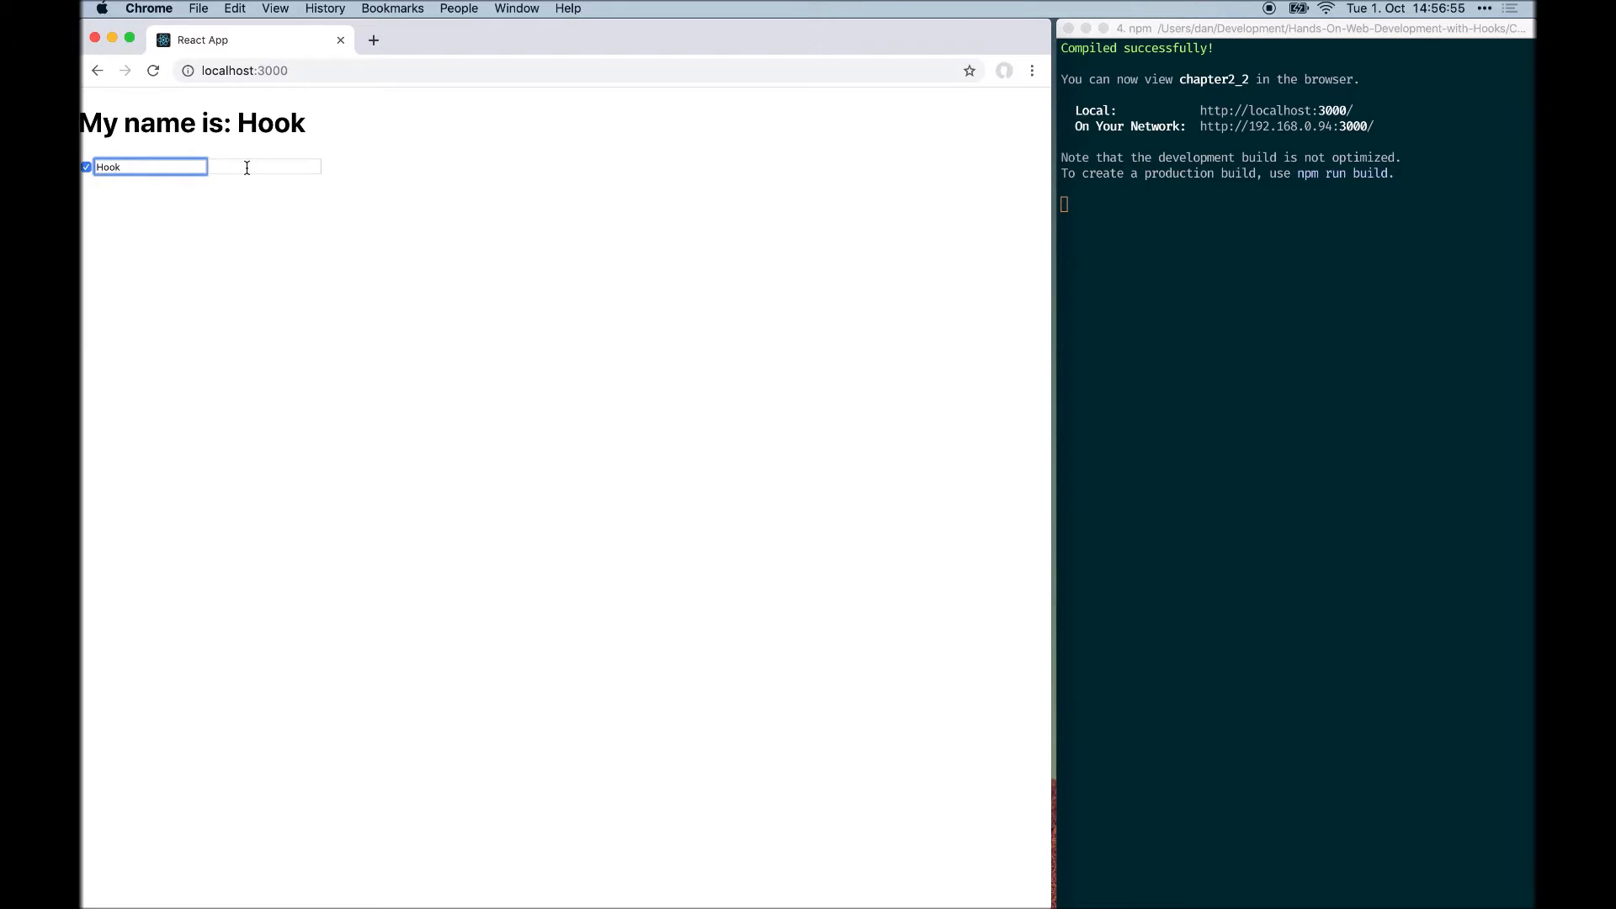
left_click(264, 166)
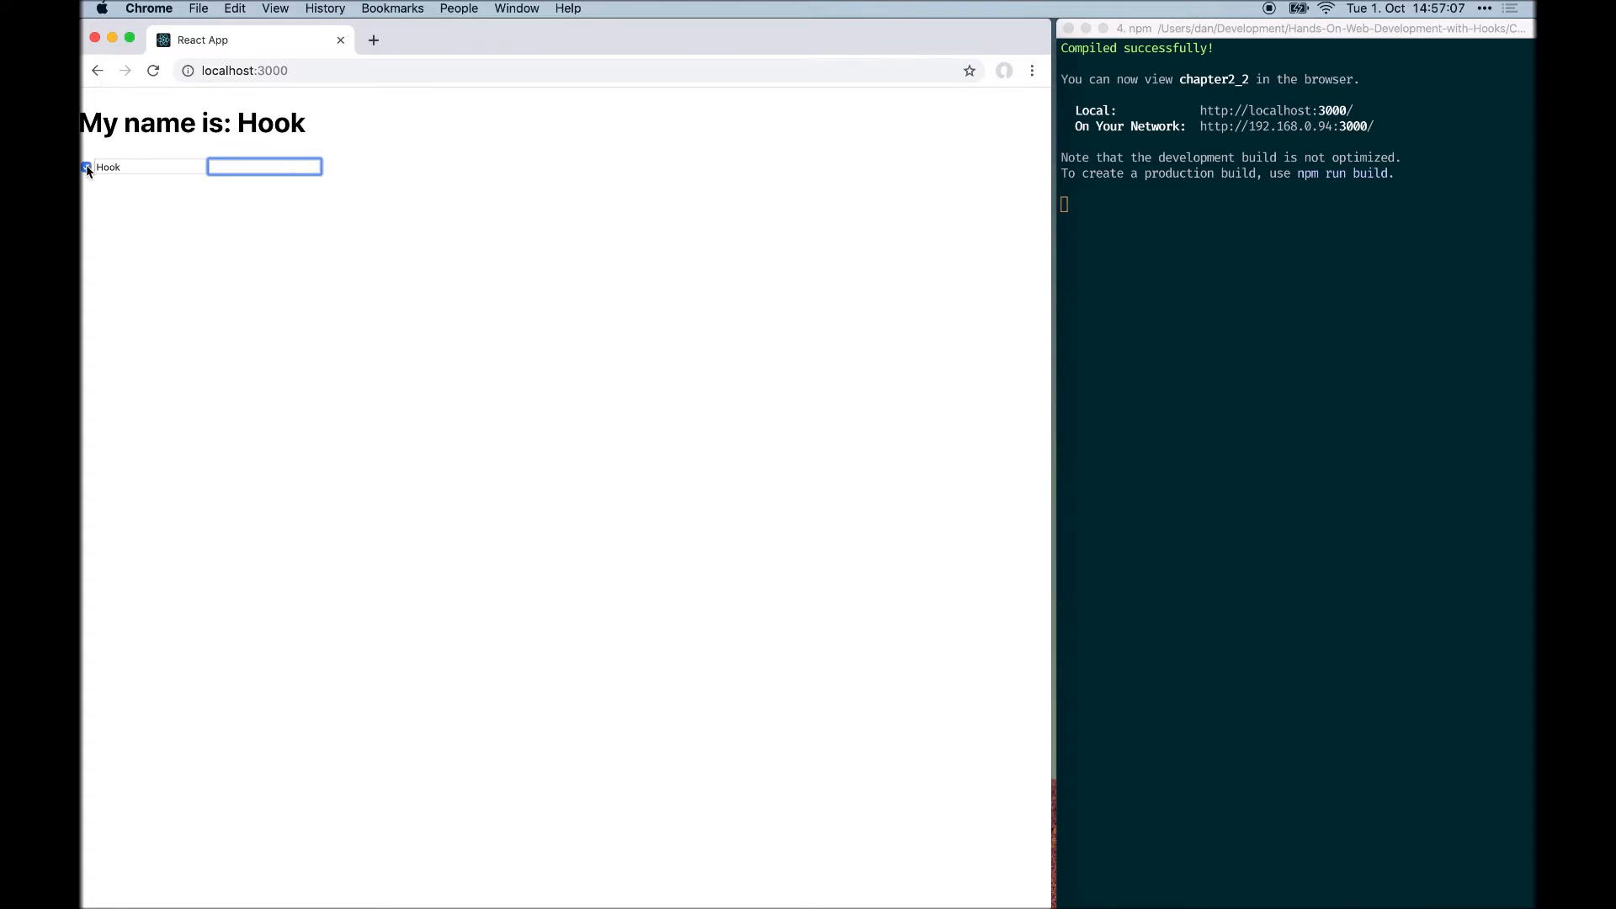
left_click(86, 167)
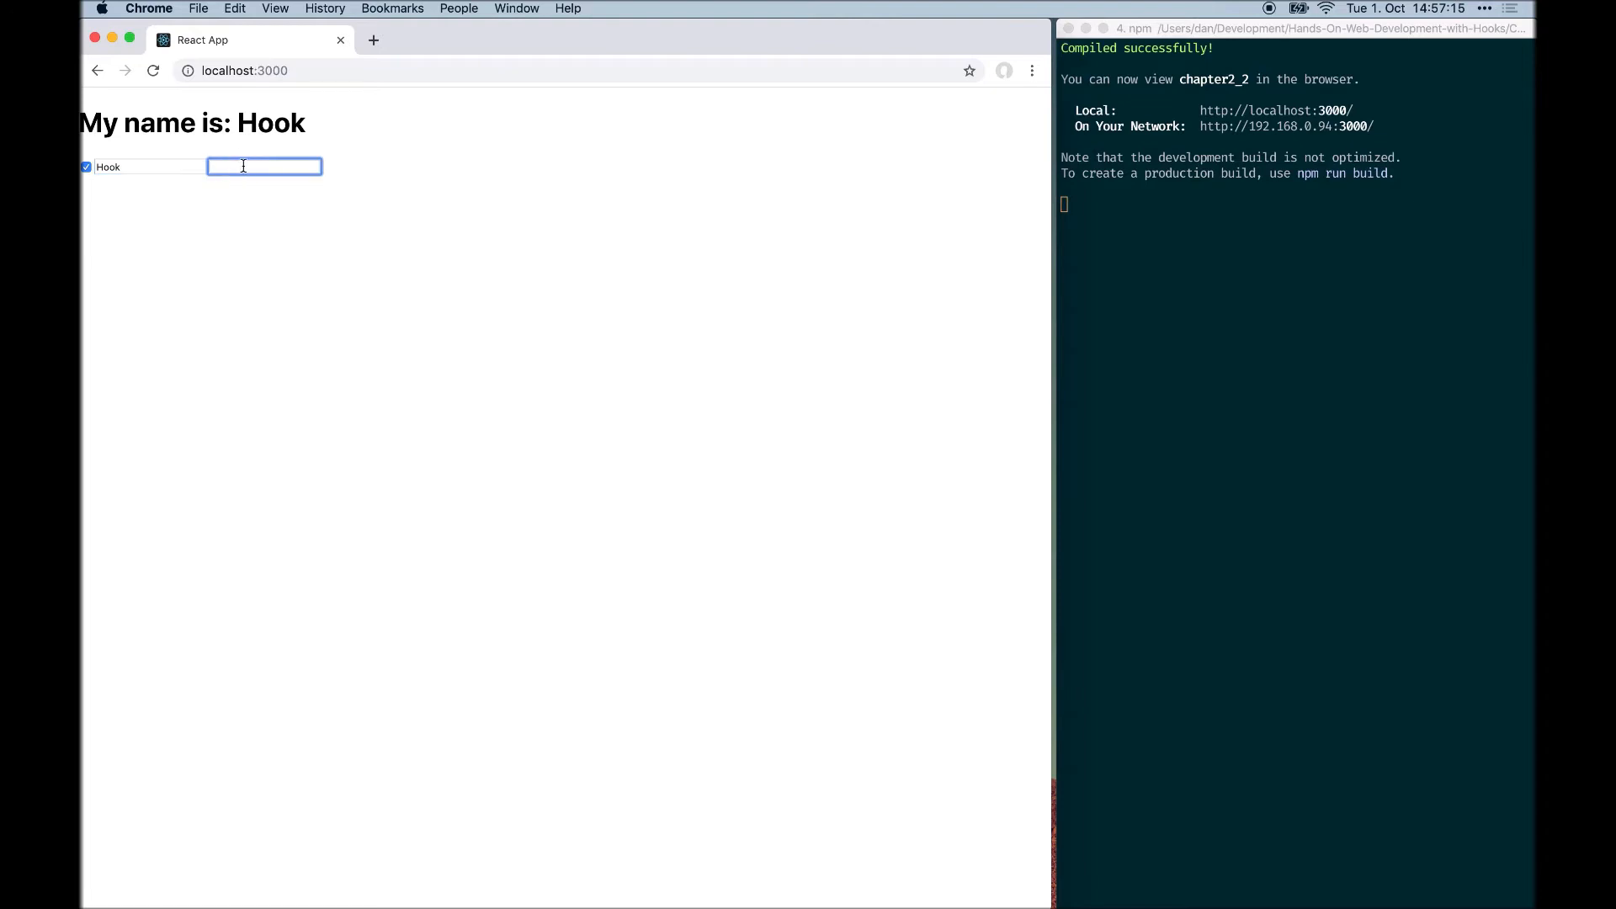
mouse_move(122, 160)
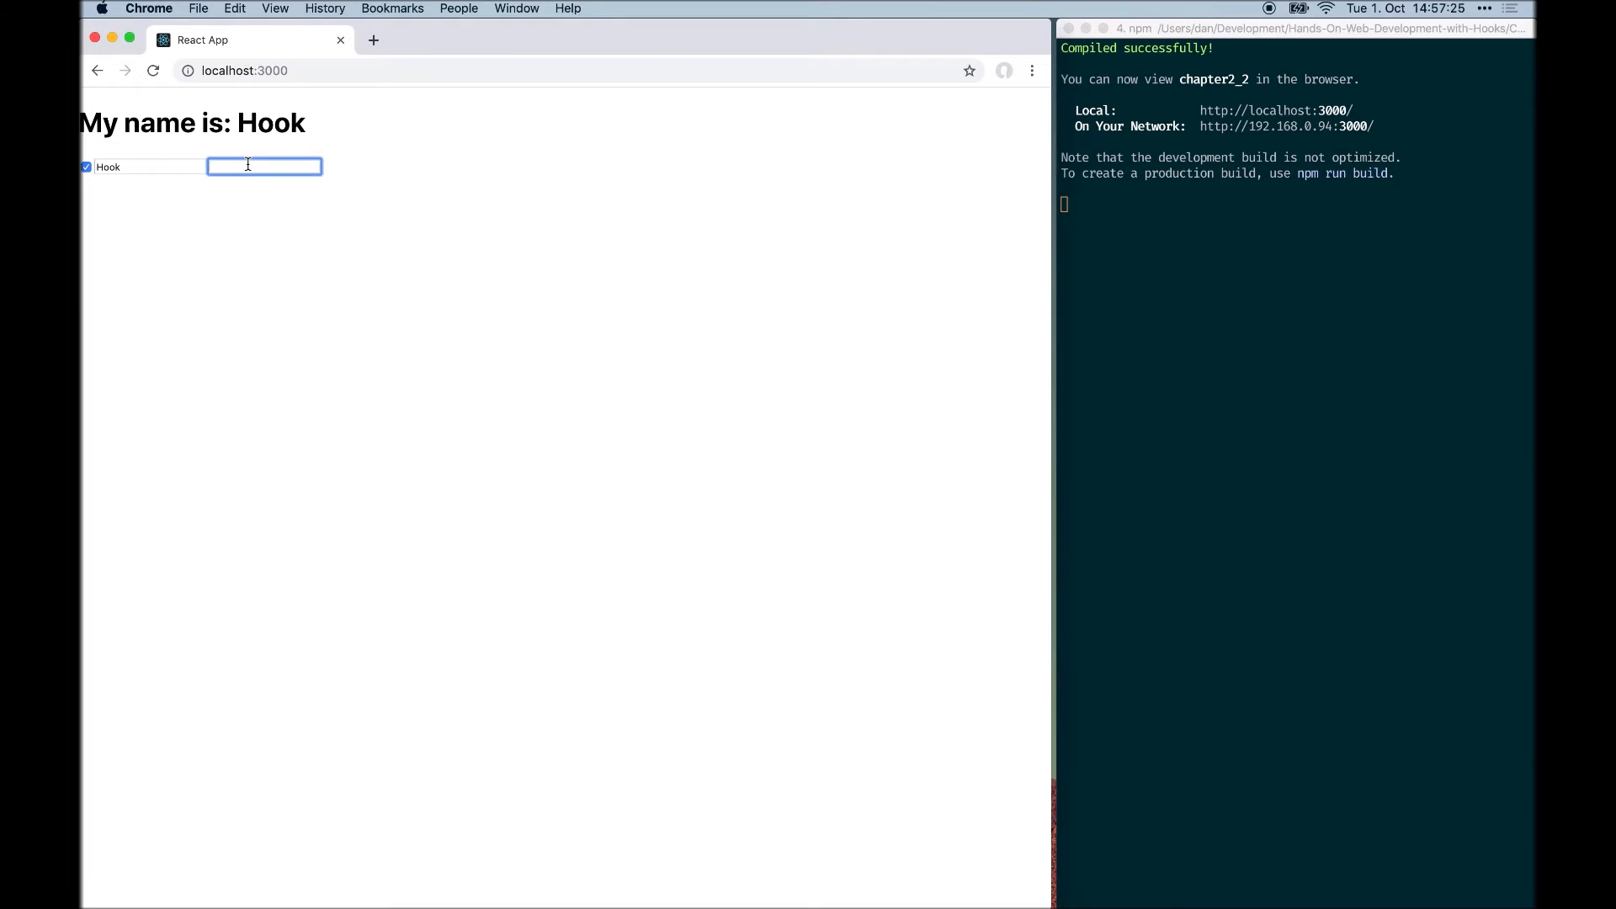
type("Captain")
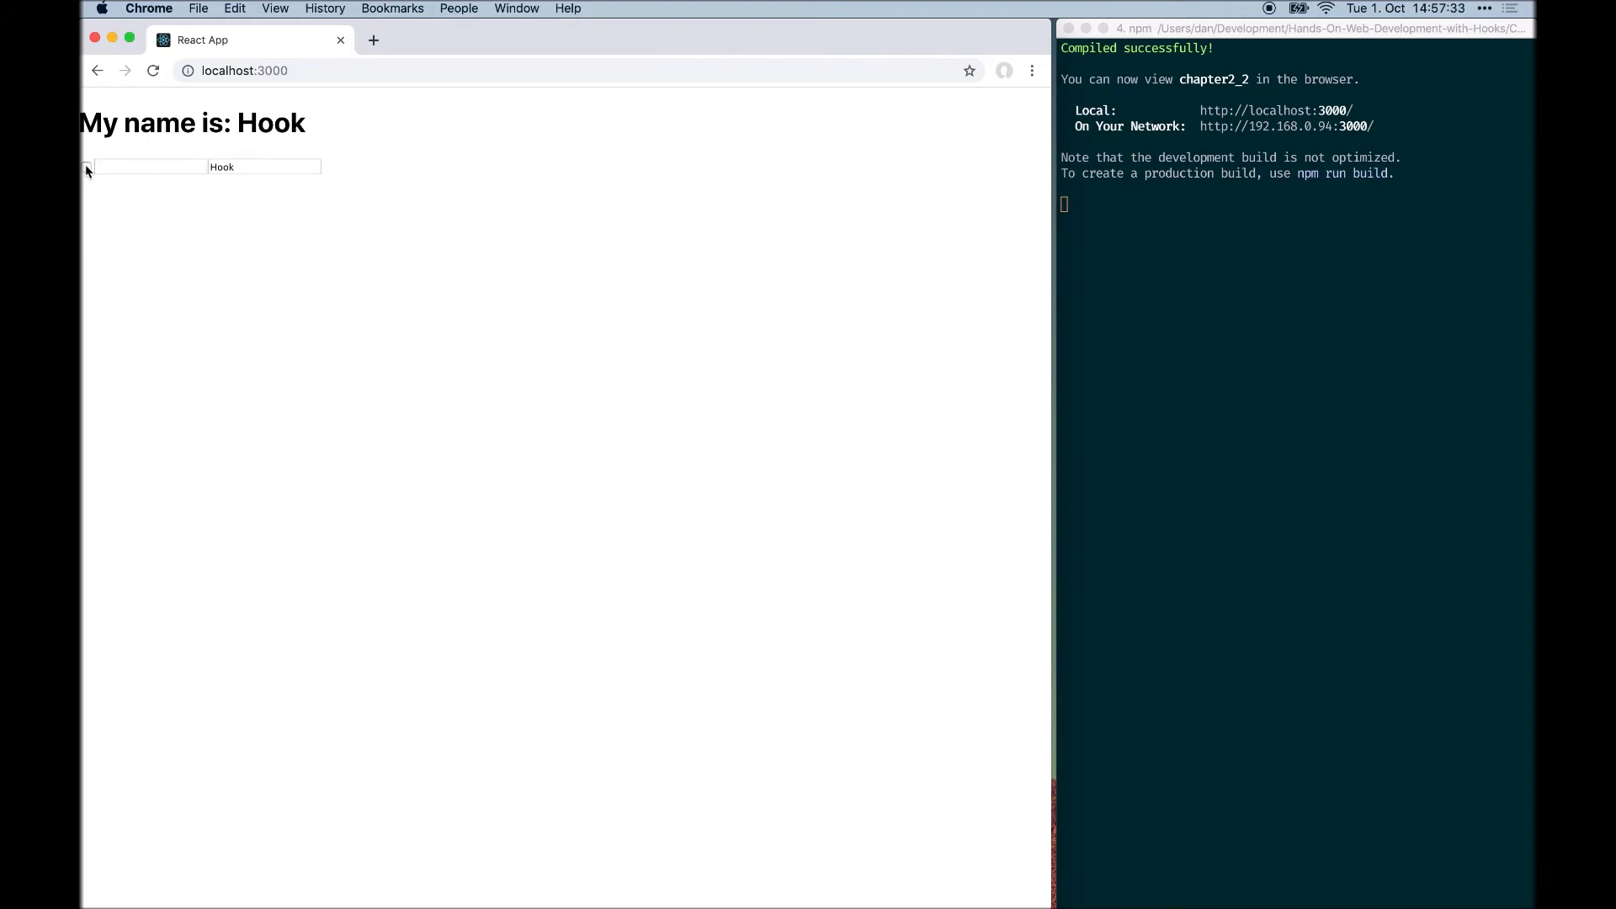
Step: Click the name field, then switch to the iTerm2 terminal window
left_click(263, 167)
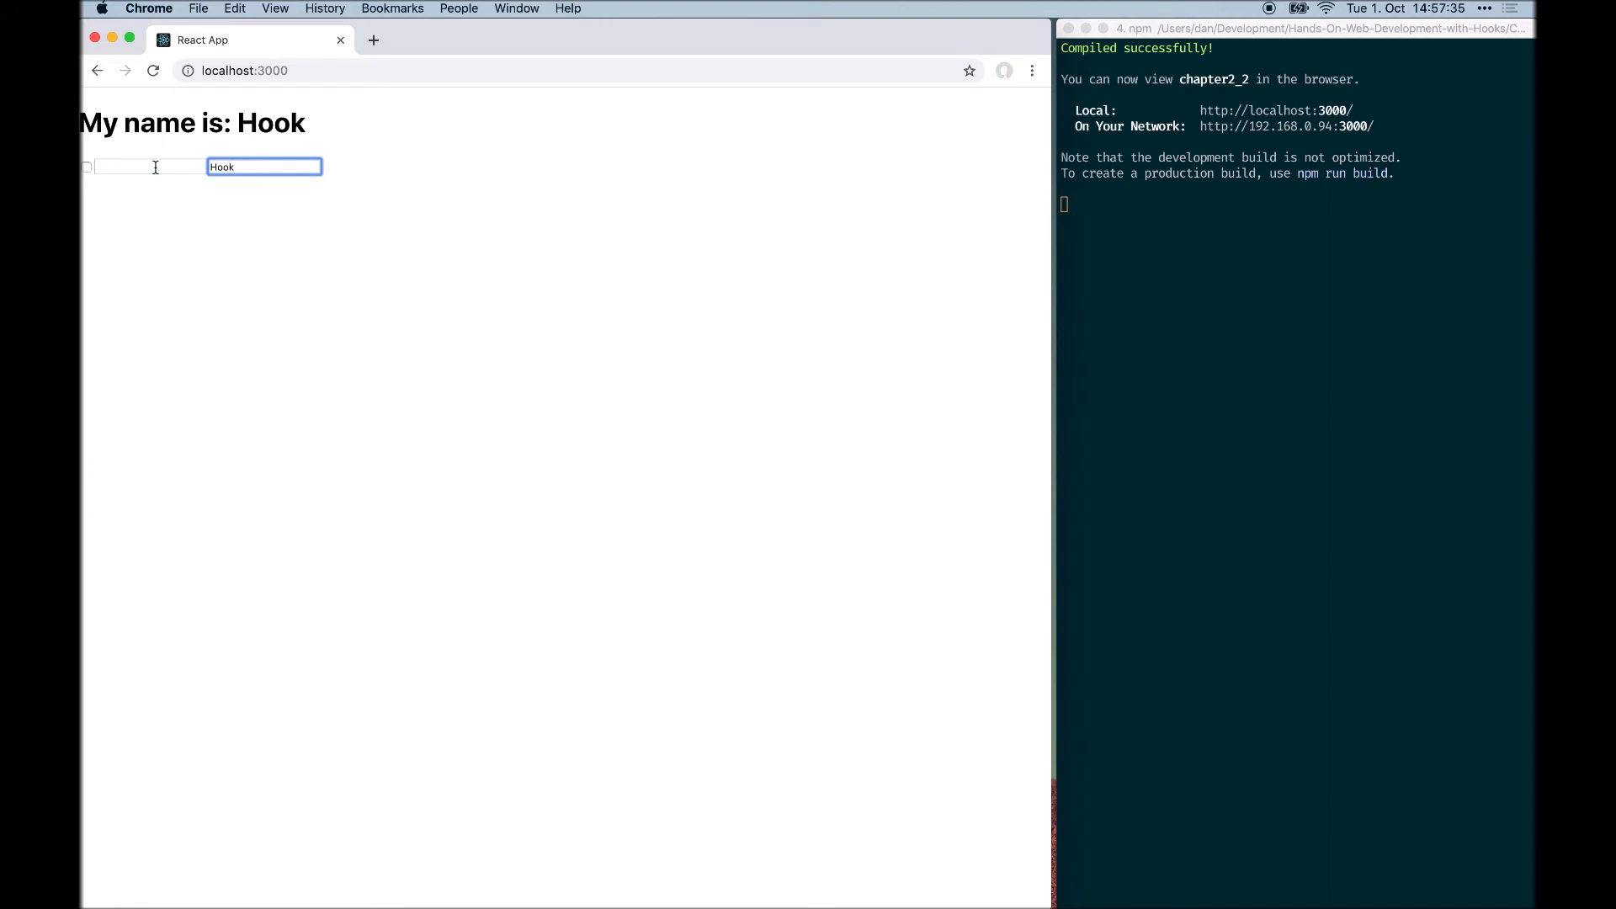
left_click(150, 166)
type("cd chapter2_3/")
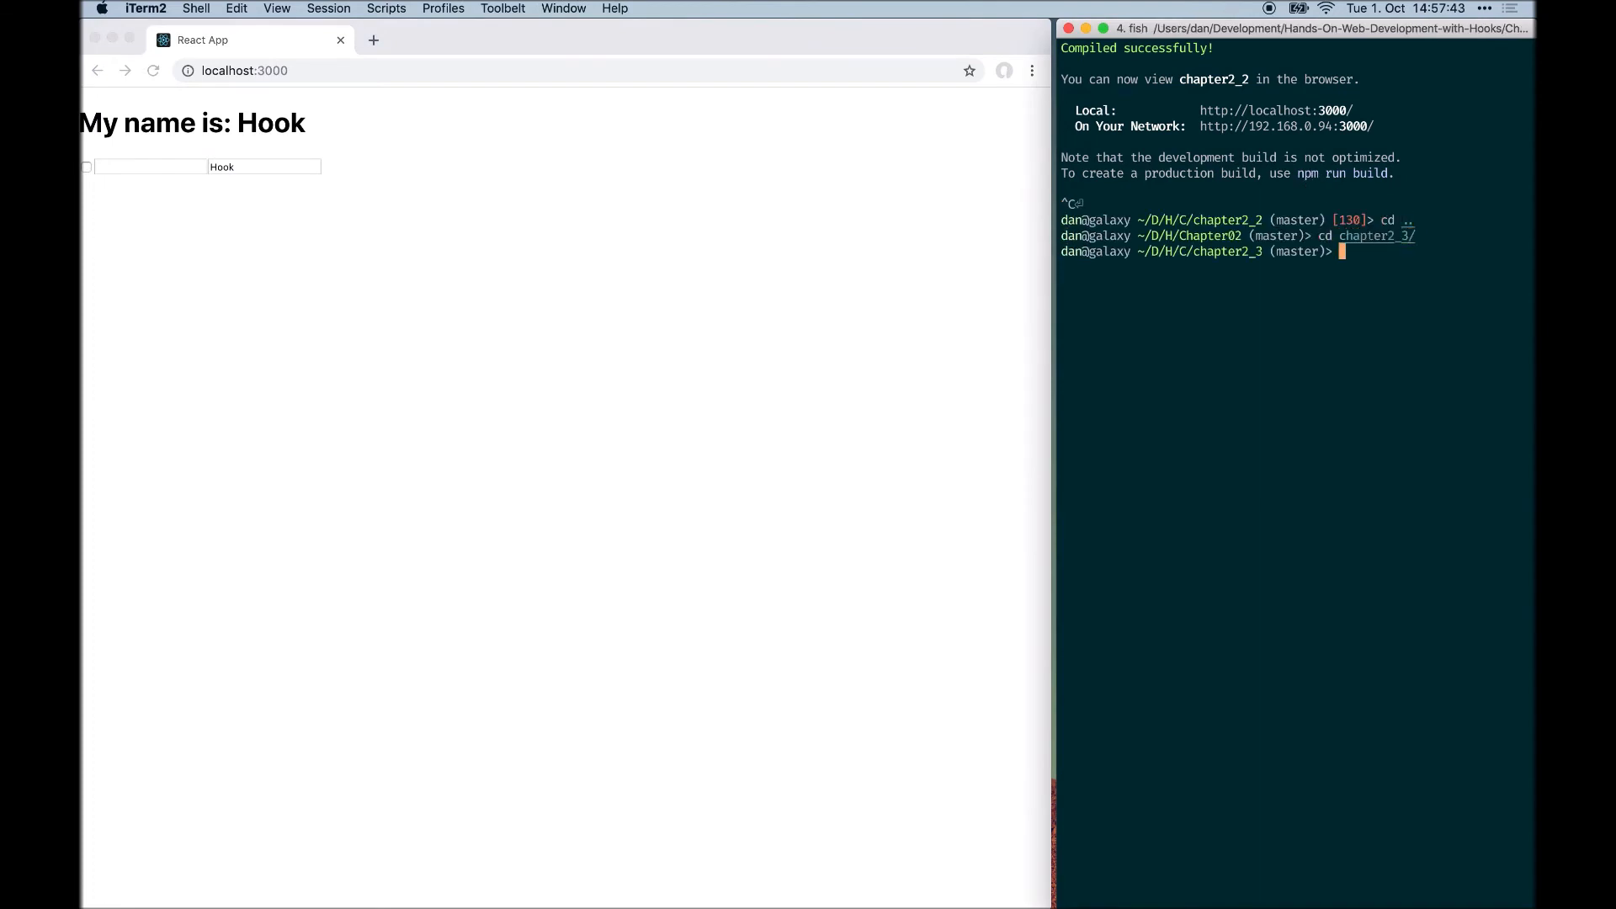
Step: Start the chapter2_3 example's development server with npm start
type("npm start")
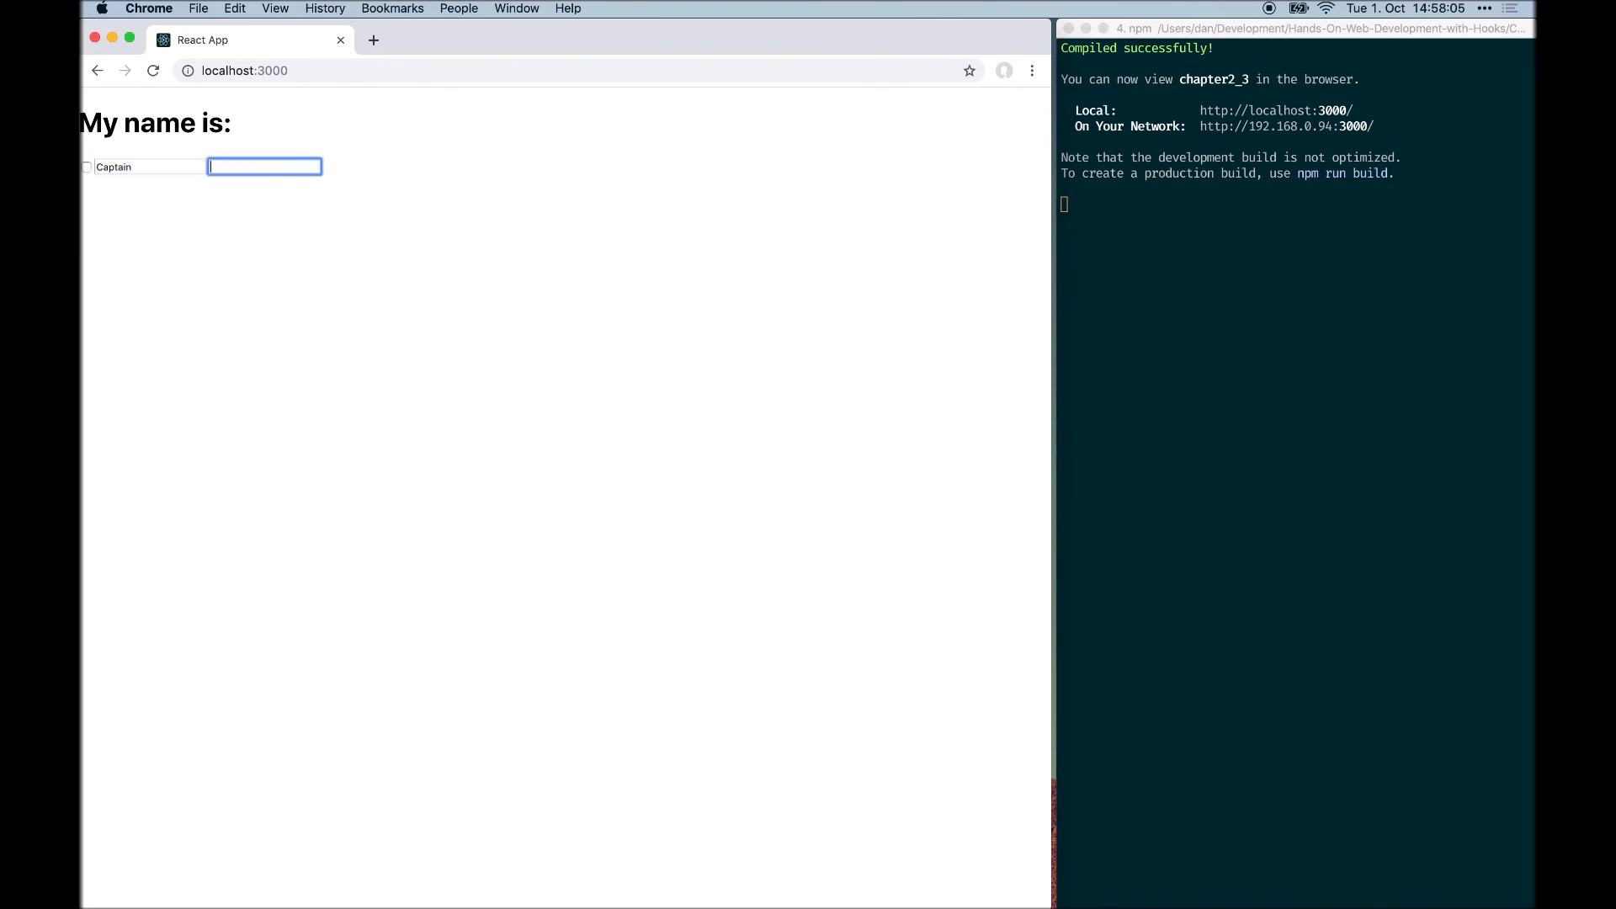
Step: Type 'Hook' as the last name and tick the checkbox
type("Hook")
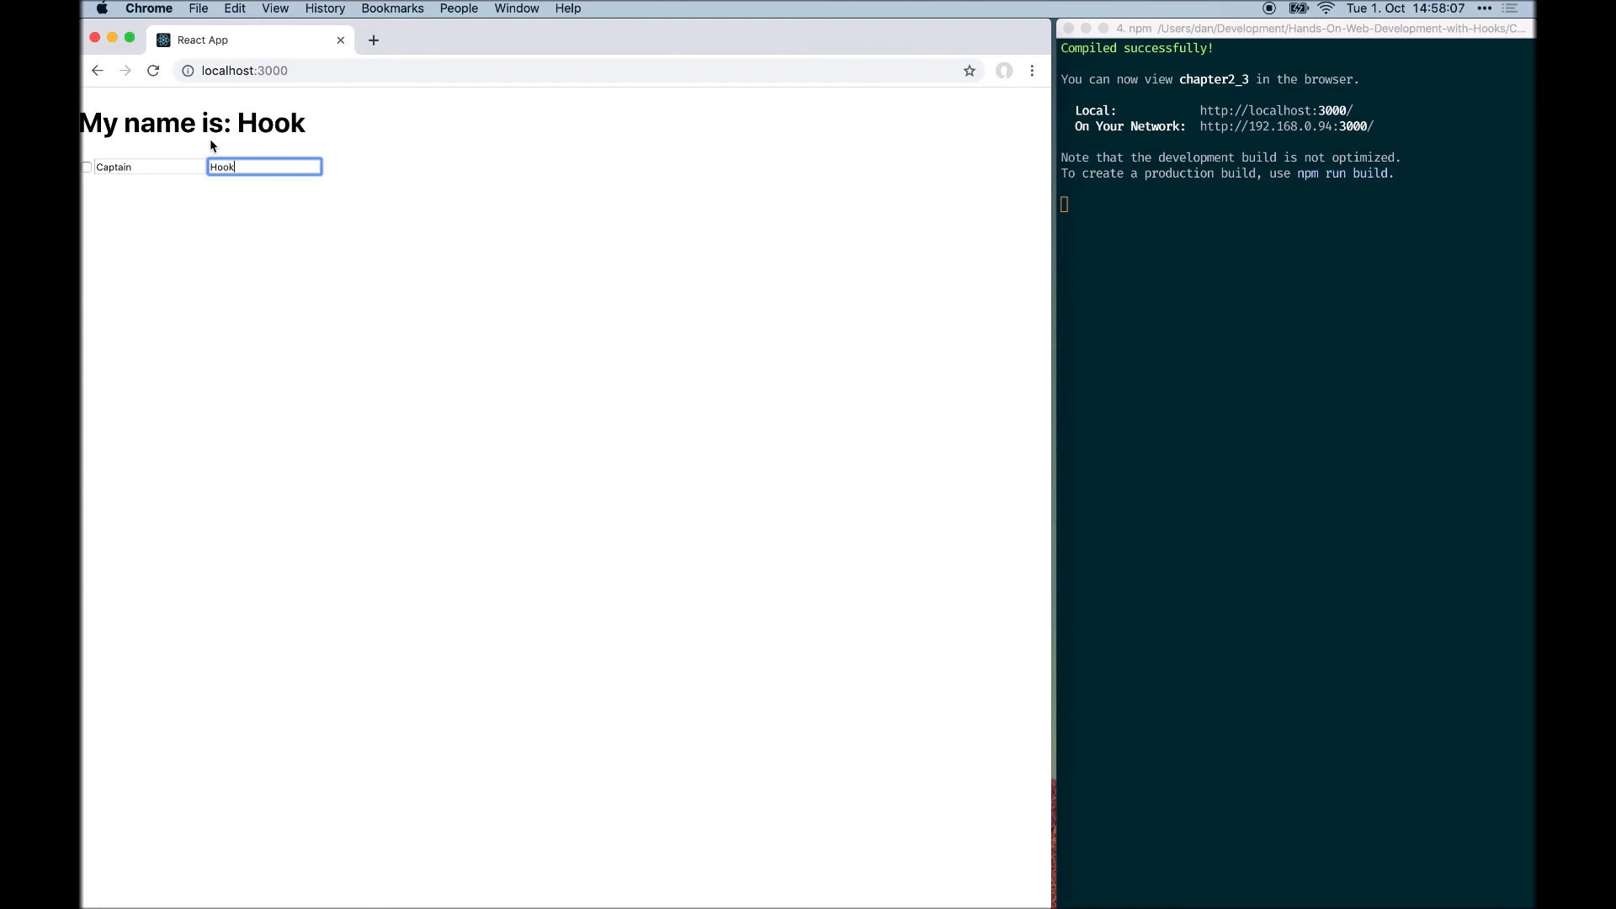
mouse_move(271, 126)
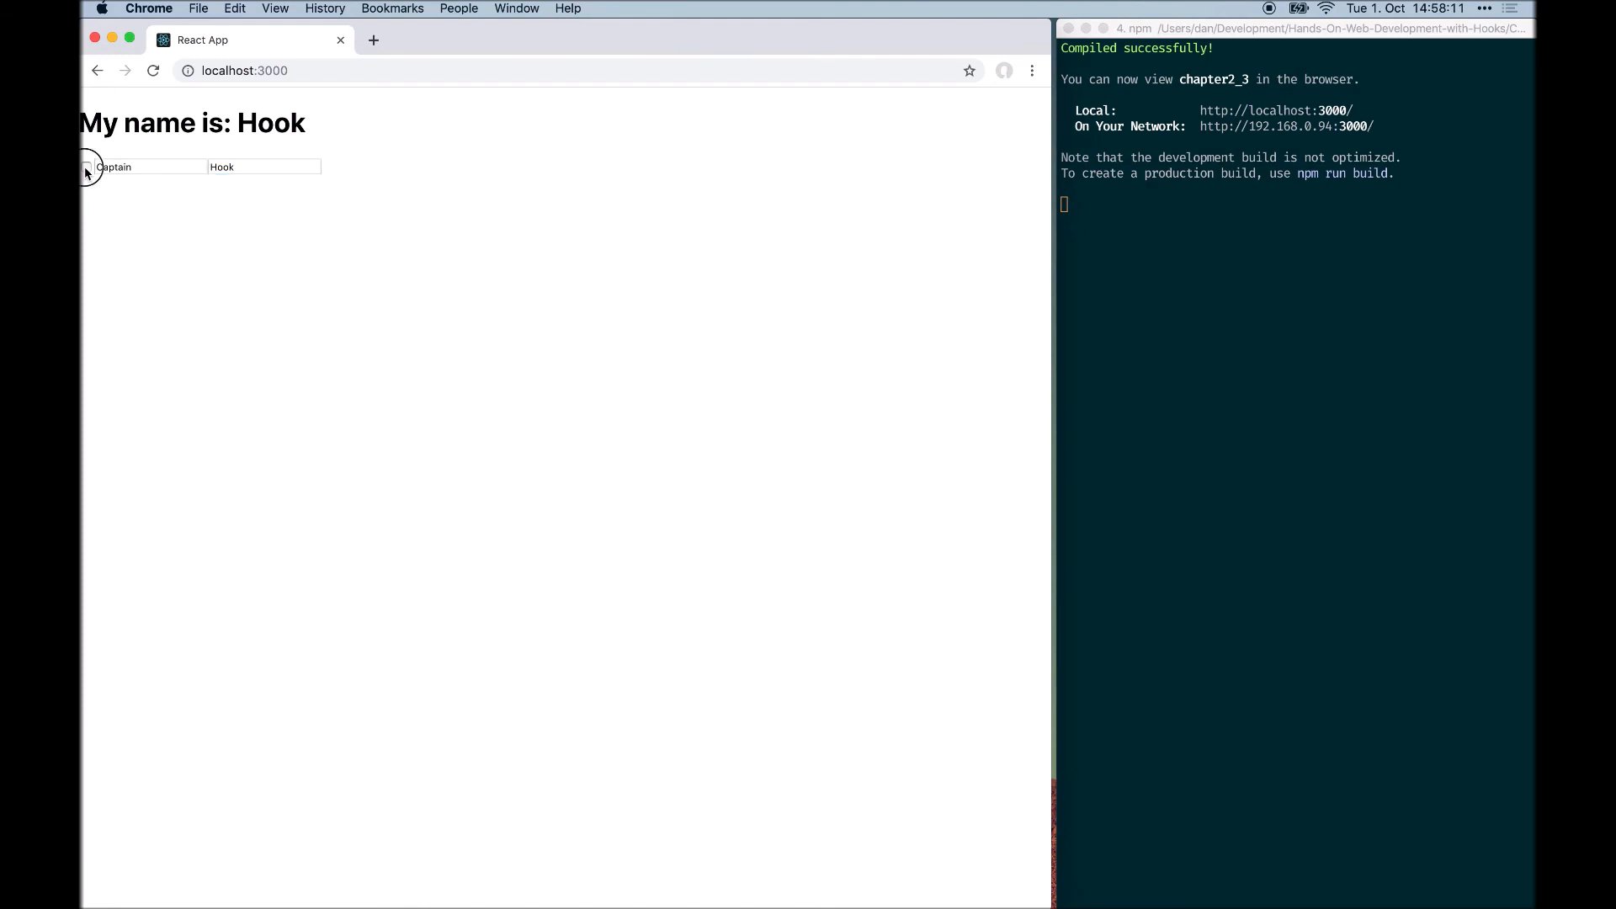
left_click(86, 166)
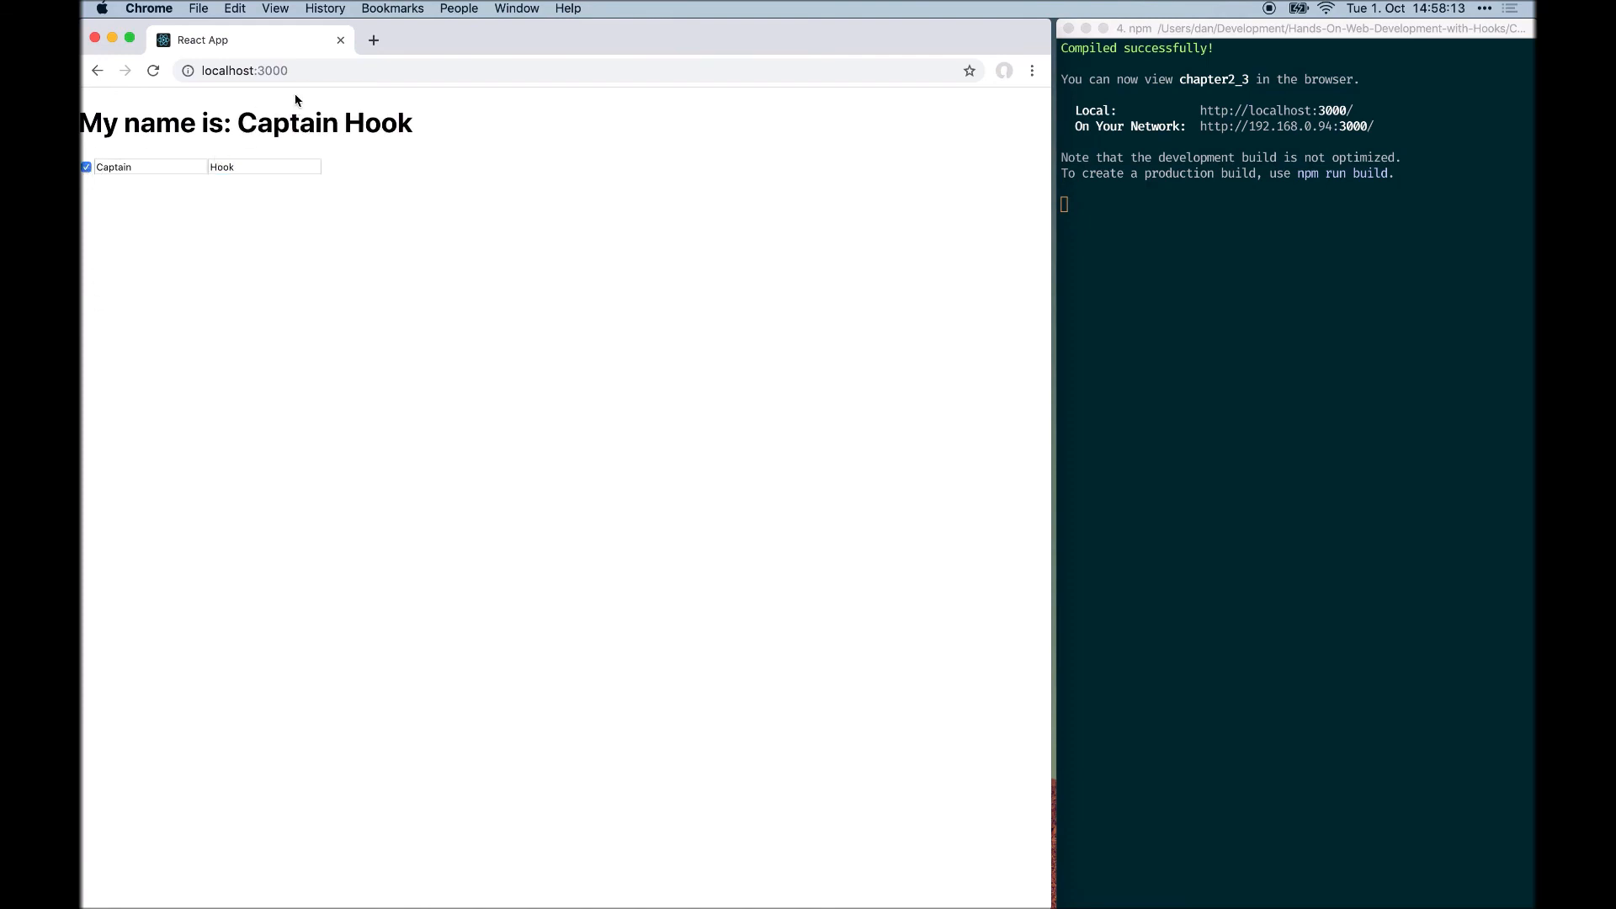
mouse_move(478, 187)
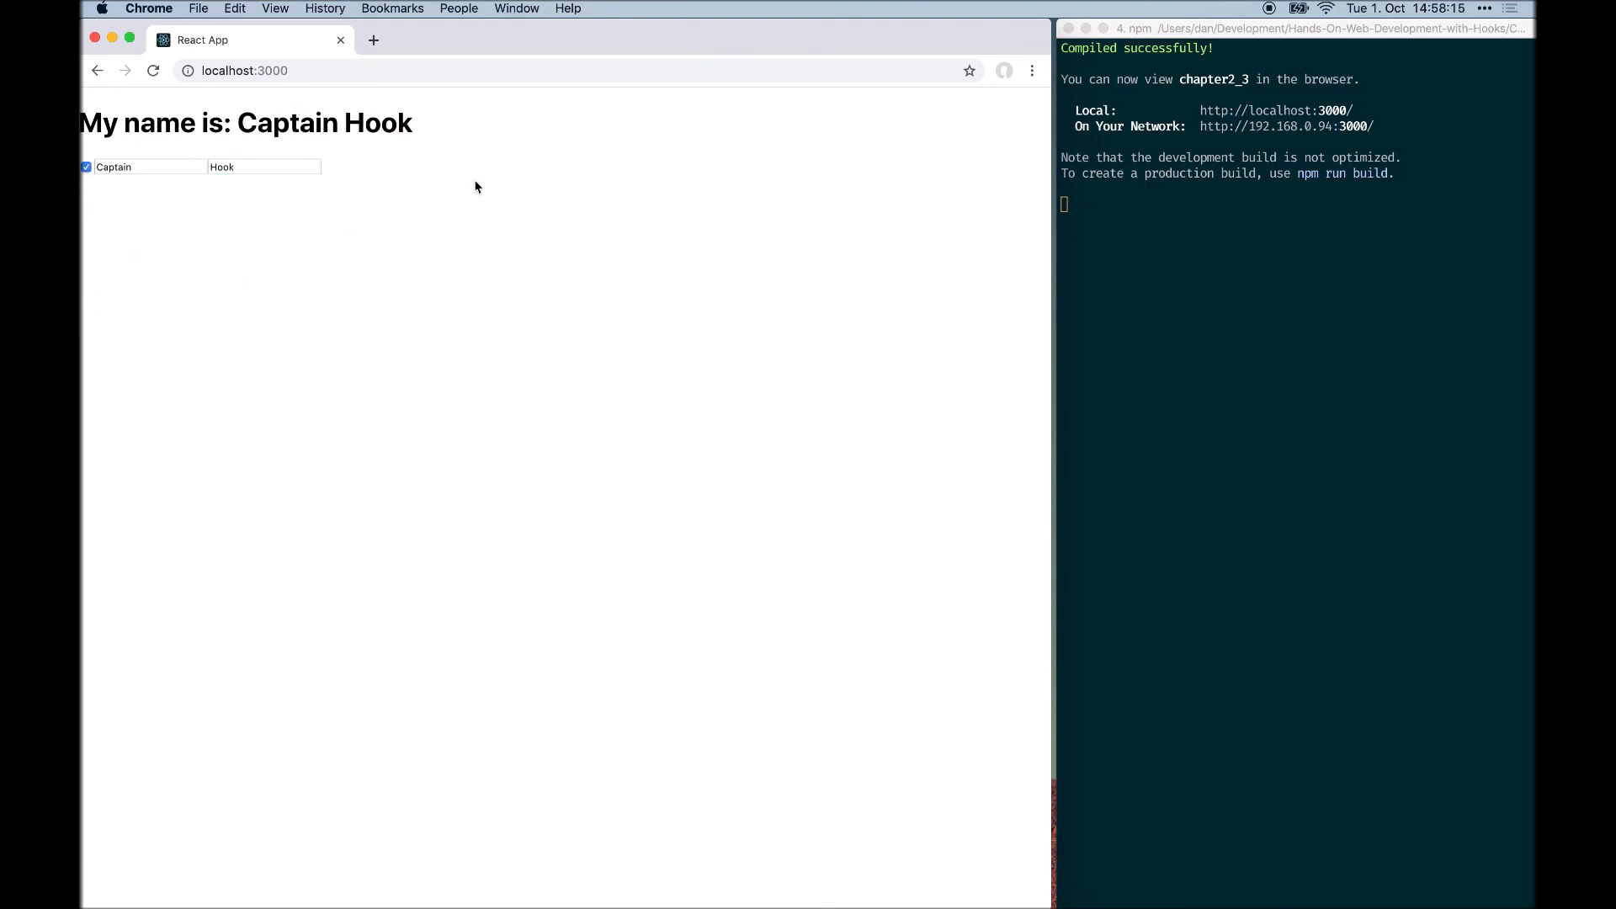